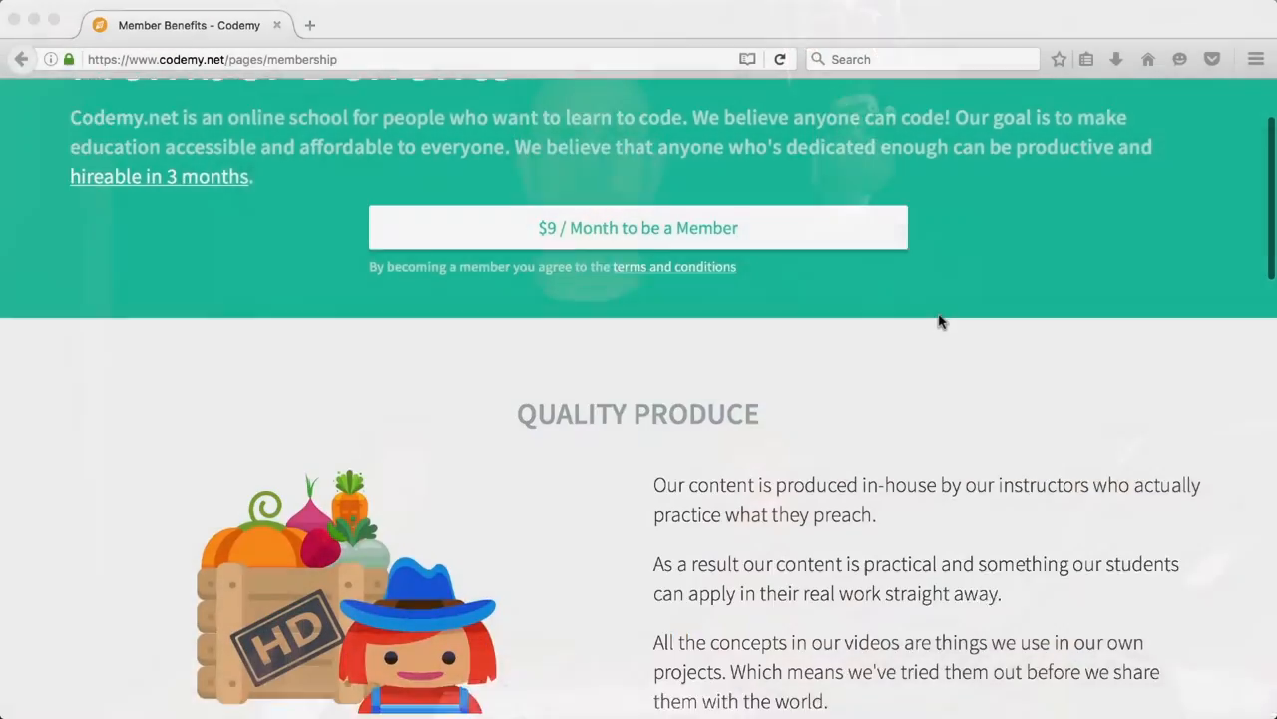
Scroll down through the Codemy membership page content.
scroll("down", 3)
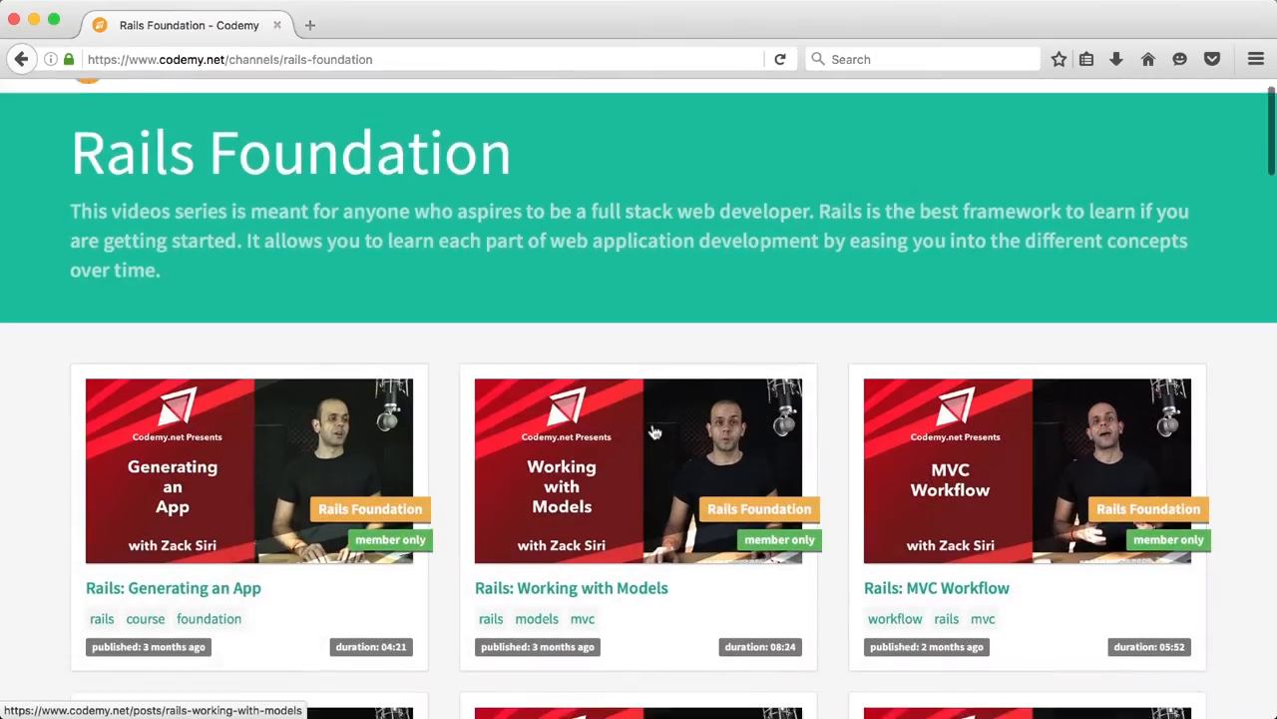
scroll("down", 3)
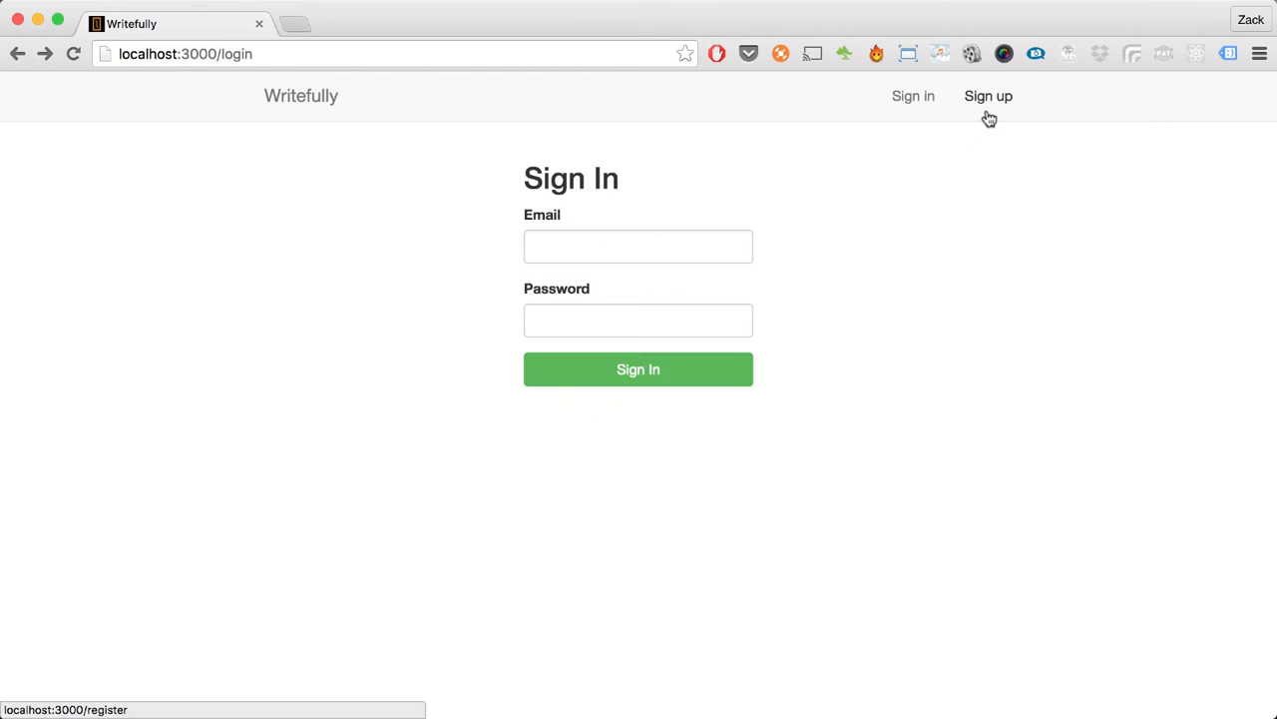
Follow the navbar 'Sign up' link to reach the Writefully registration page.
left_click(988, 96)
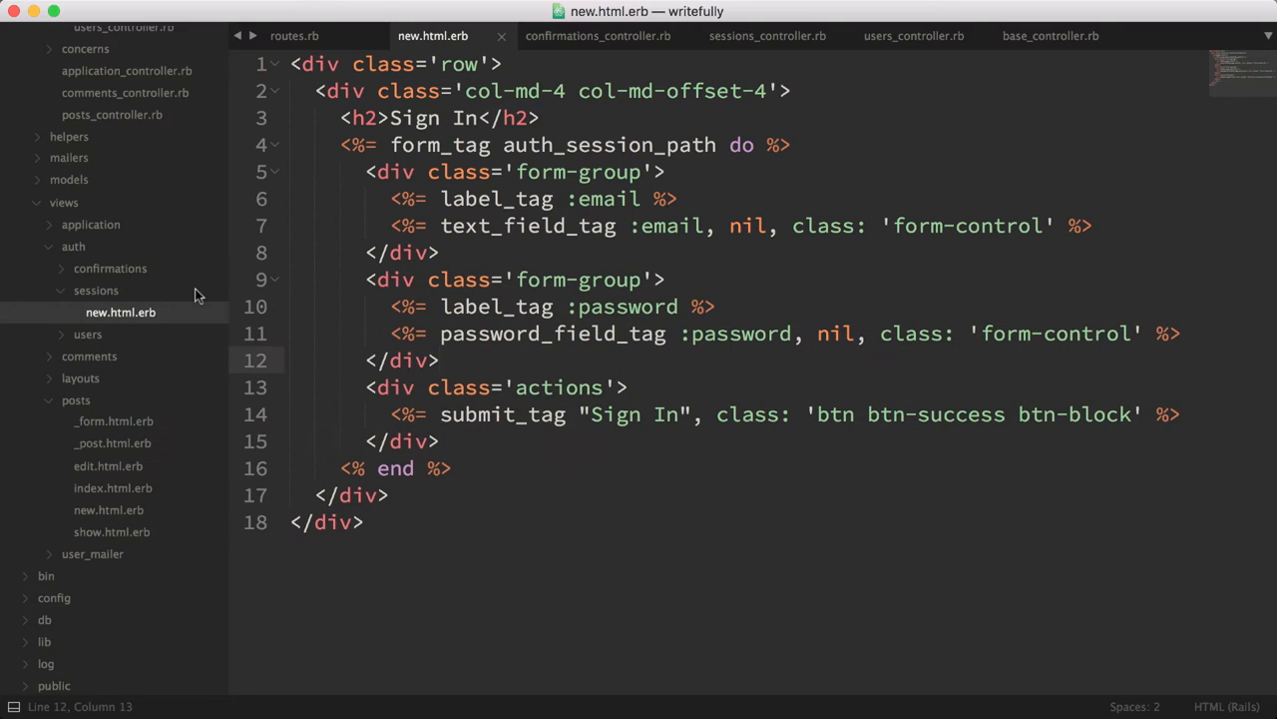
left_click(88, 333)
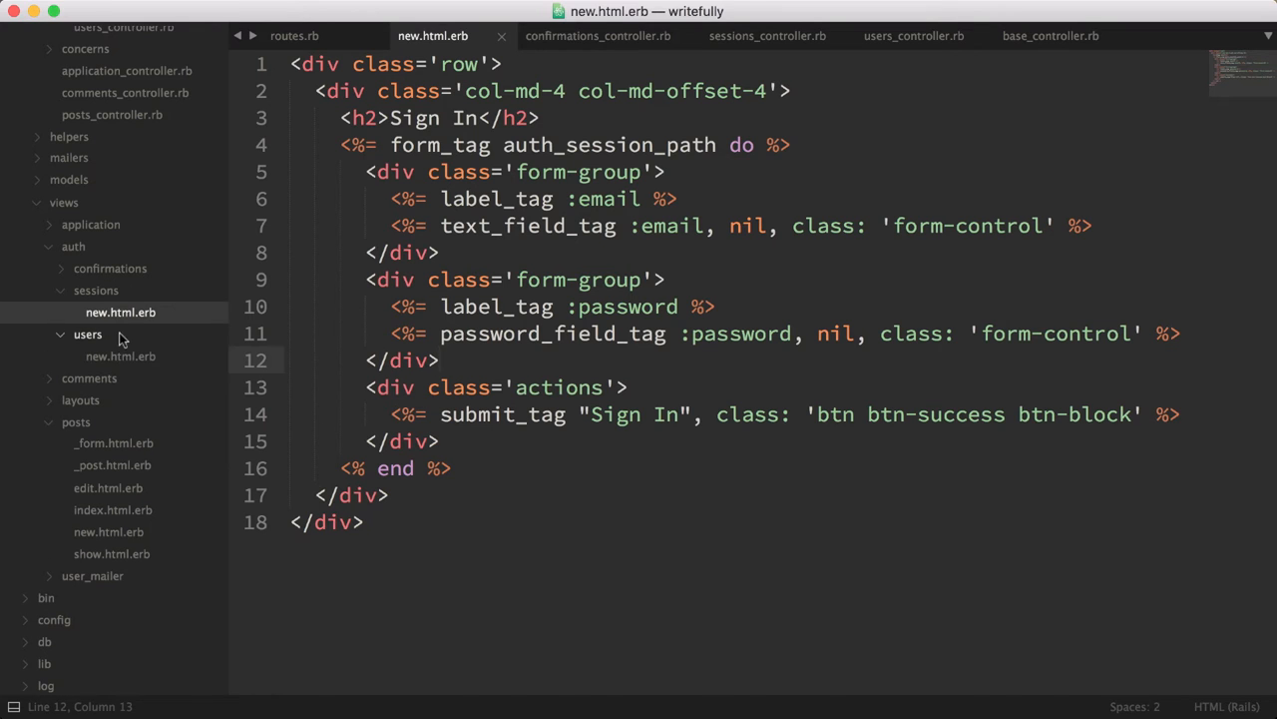
left_click(120, 355)
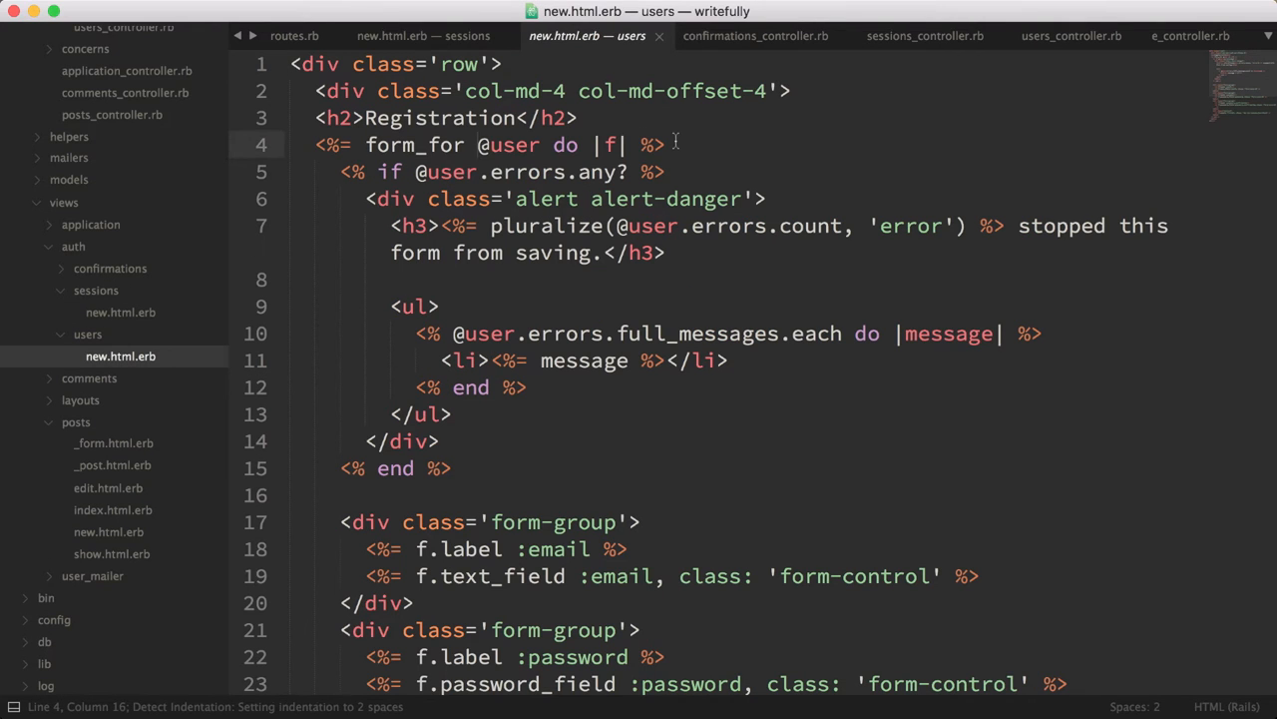
type("[:auth,")
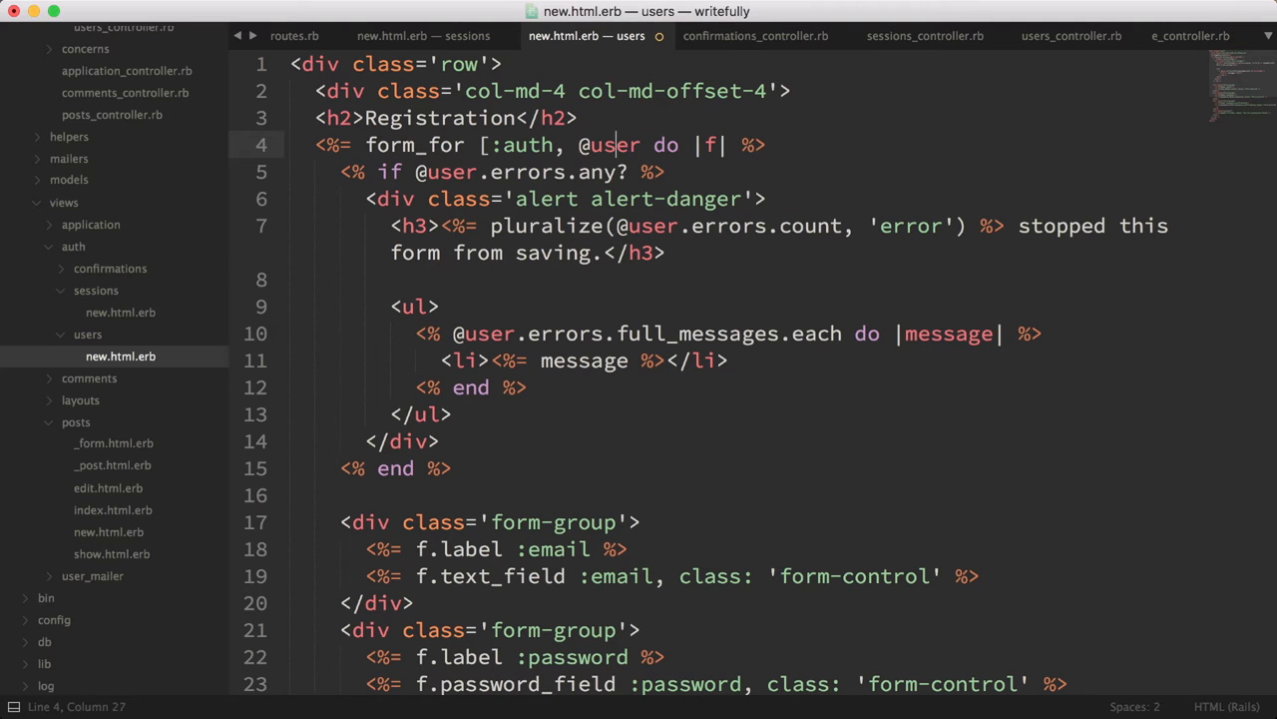
key("cmd+tab")
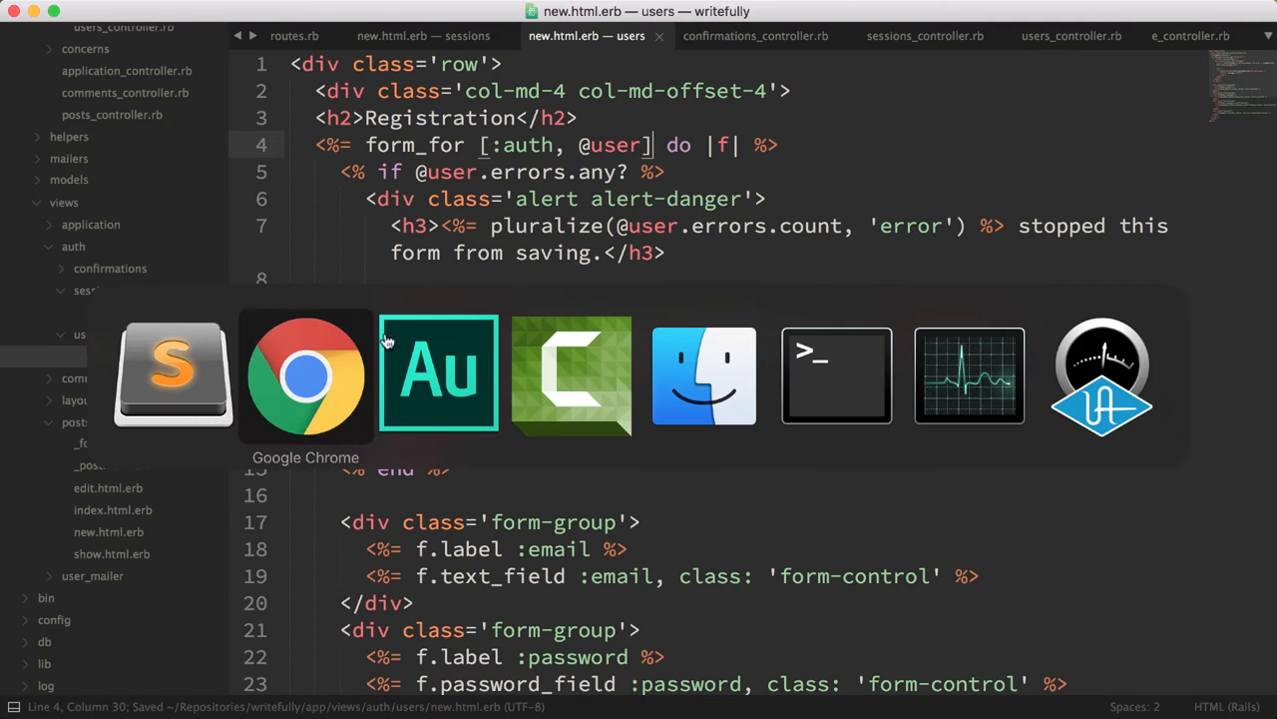
left_click(306, 375)
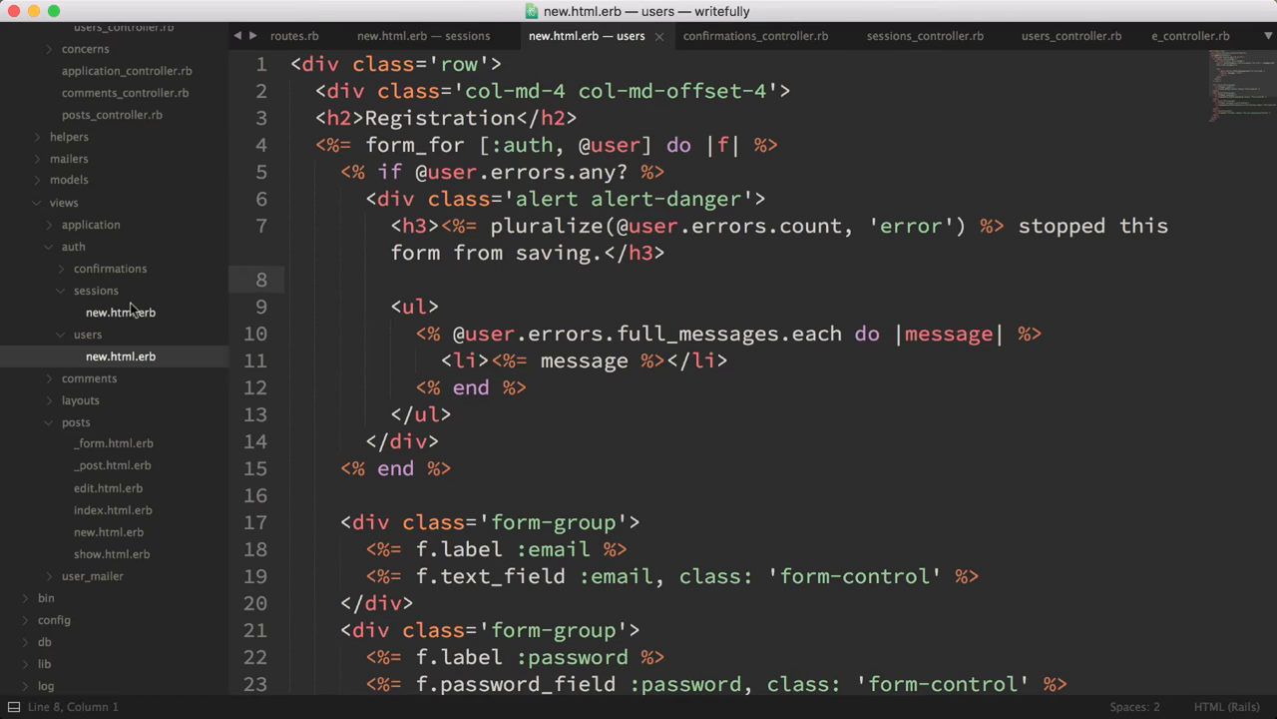
Prefix confirmation_path with auth_ in the confirmations new.html.erb form and save.
left_click(120, 290)
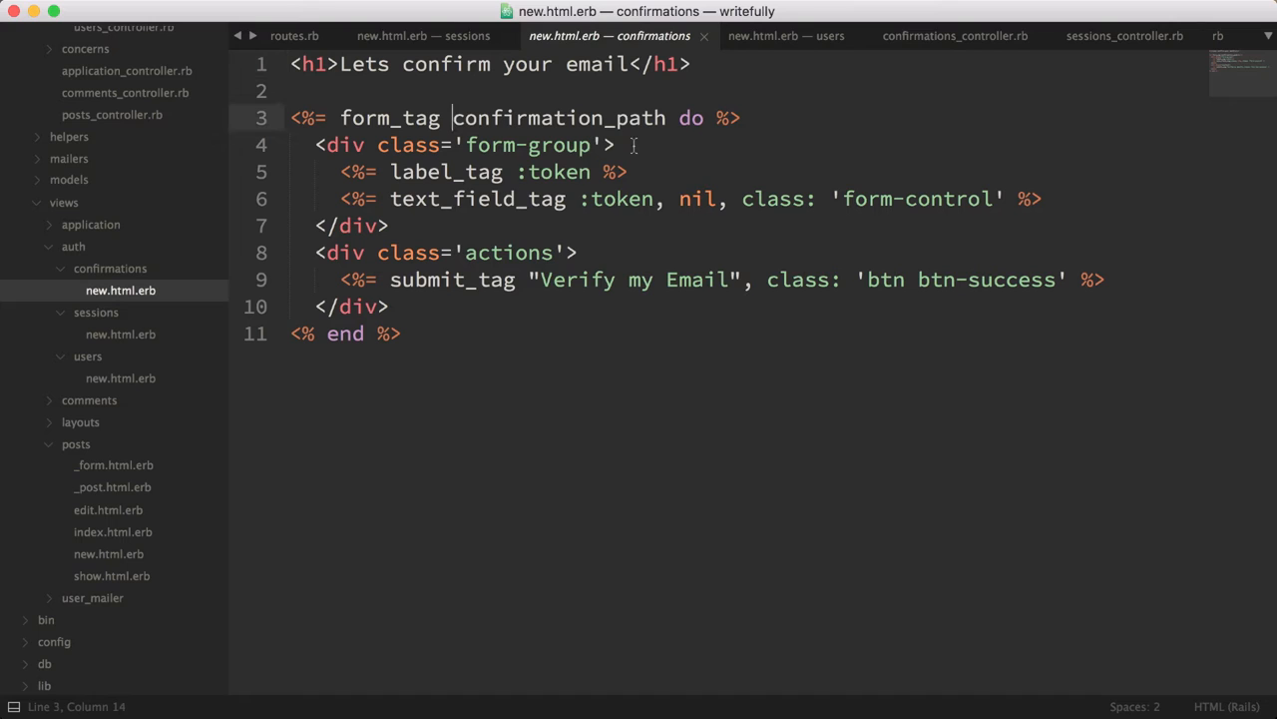
type("auth_")
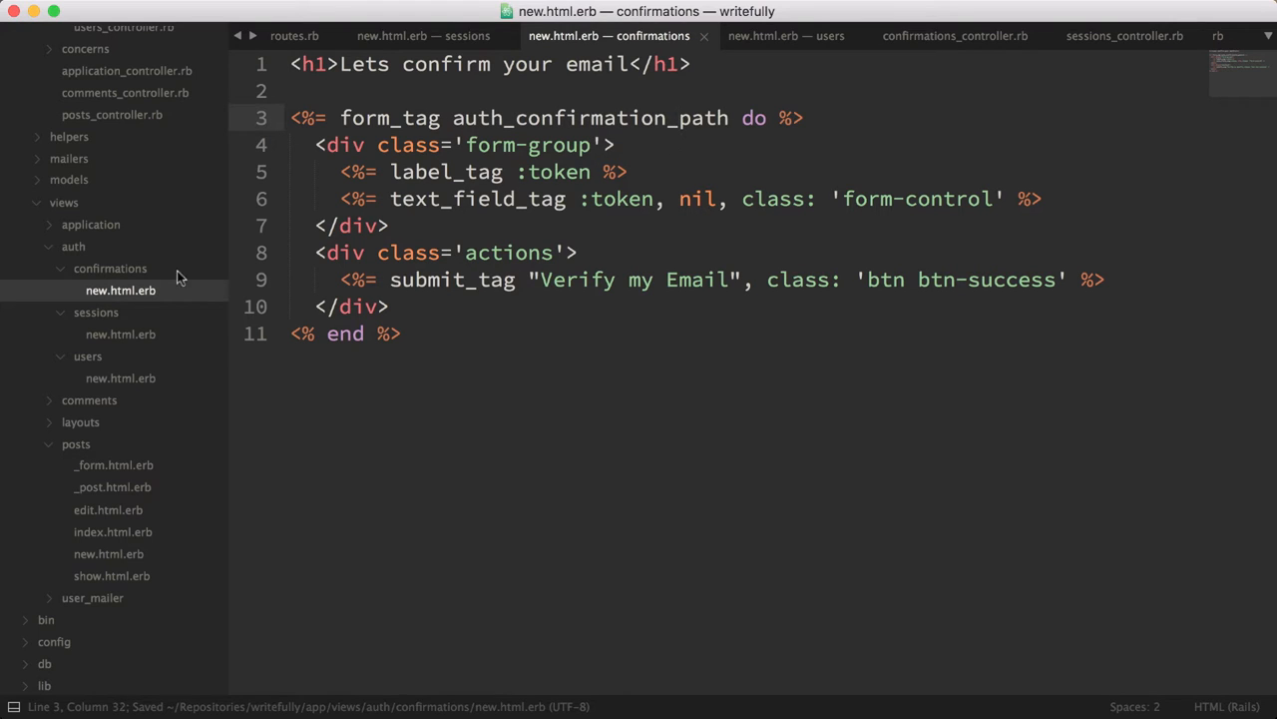
mouse_move(116, 377)
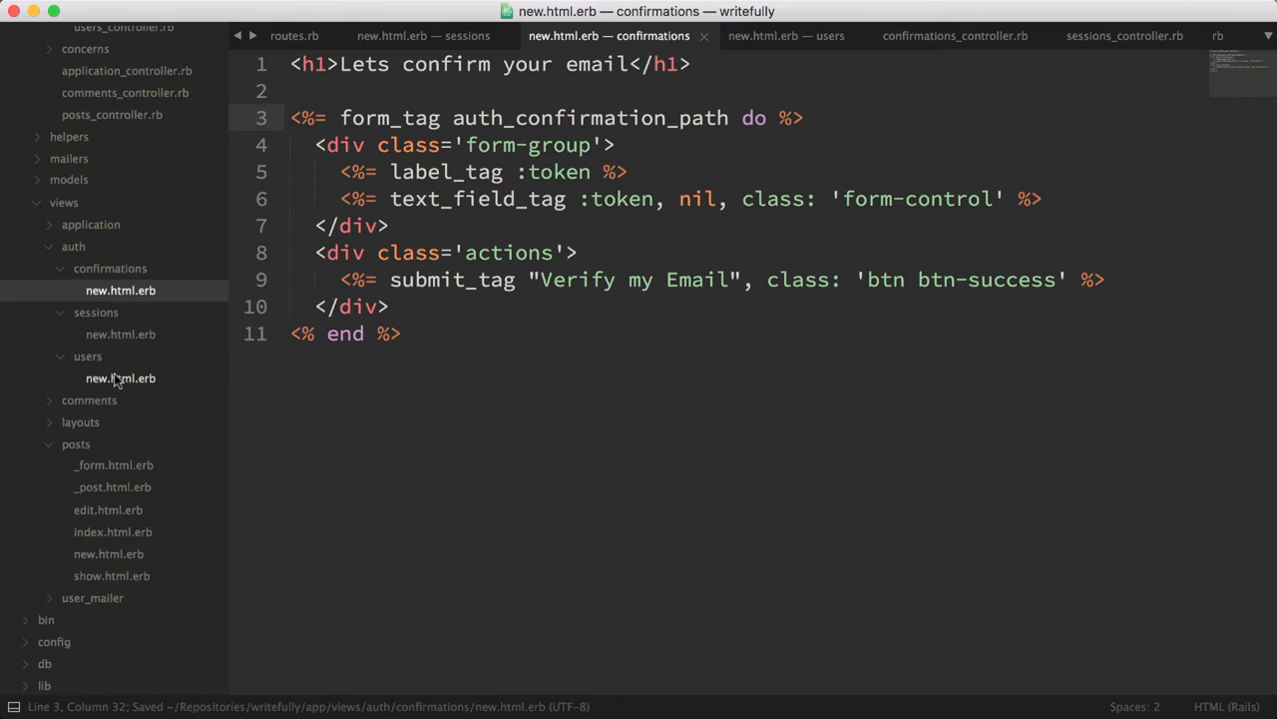
Switch register_email.html.erb and register_email.text.erb to new_auth_confirmation_url and save both.
left_click(135, 451)
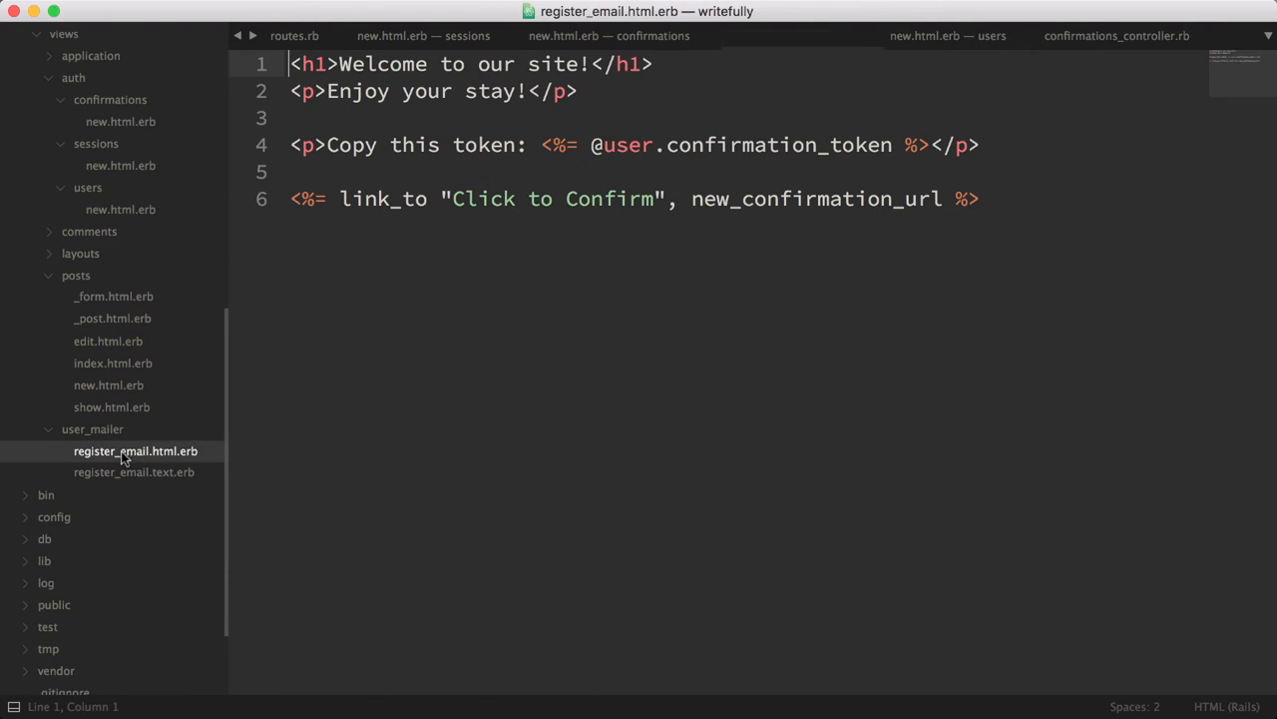
type("auth_")
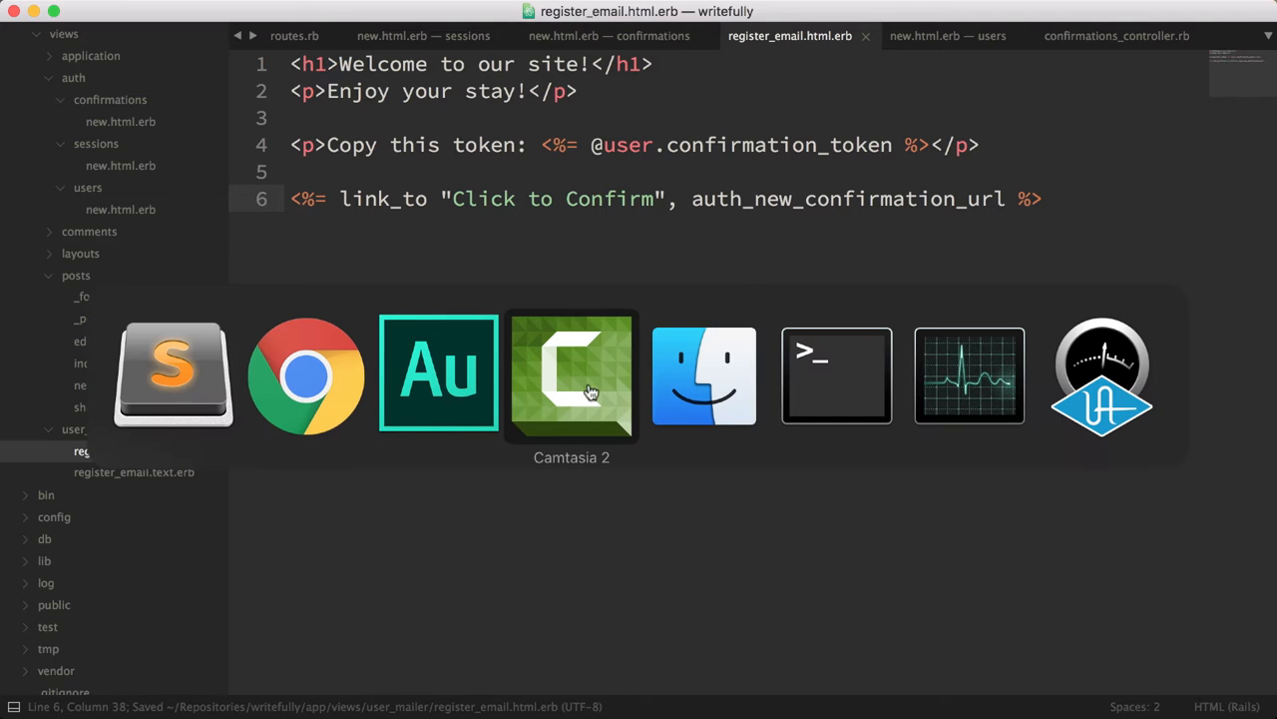
left_click(837, 375)
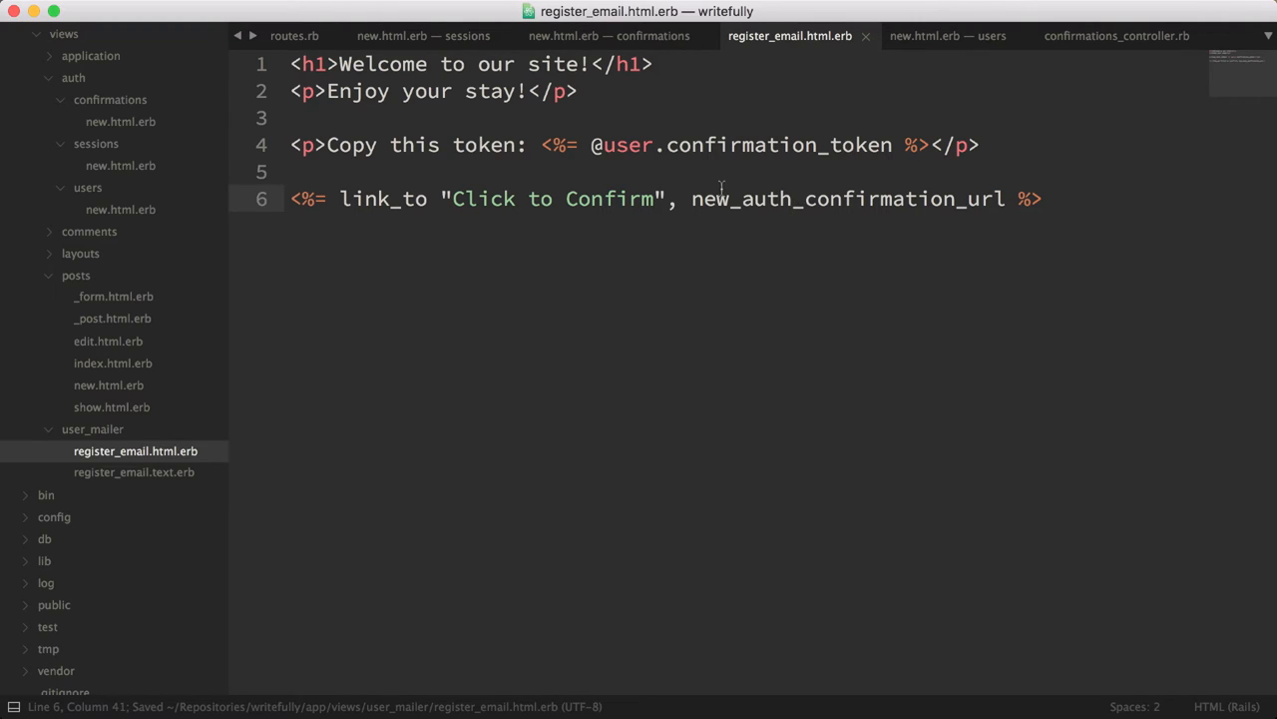
left_click(134, 471)
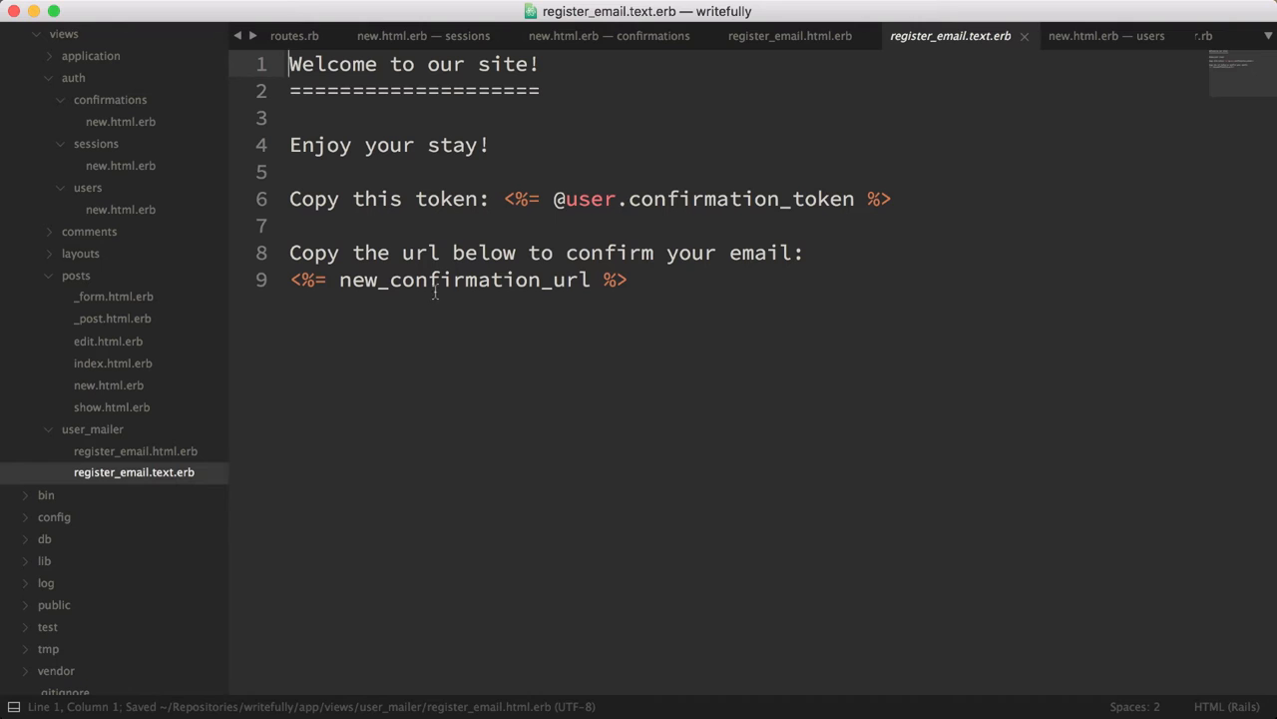
type("auth_")
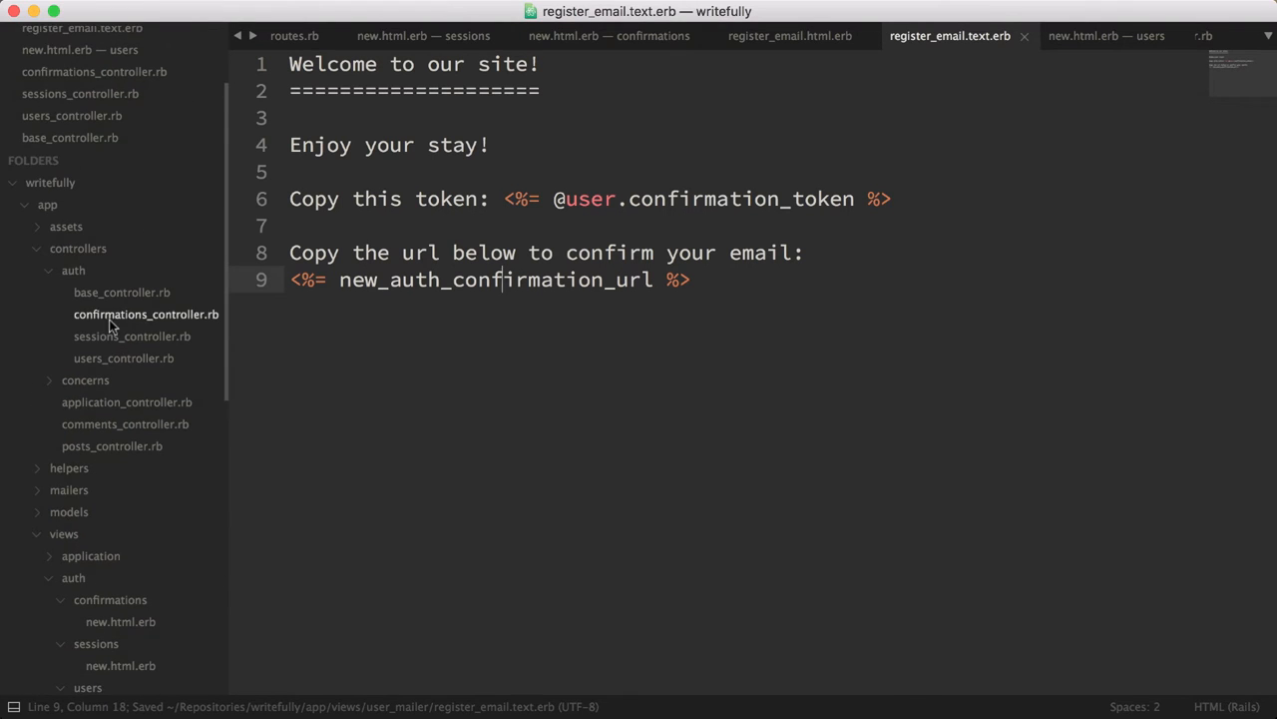
Open user_mailer.rb, create an auth folder under mailers, and start a search scoped to mailers.
scroll("down", 3)
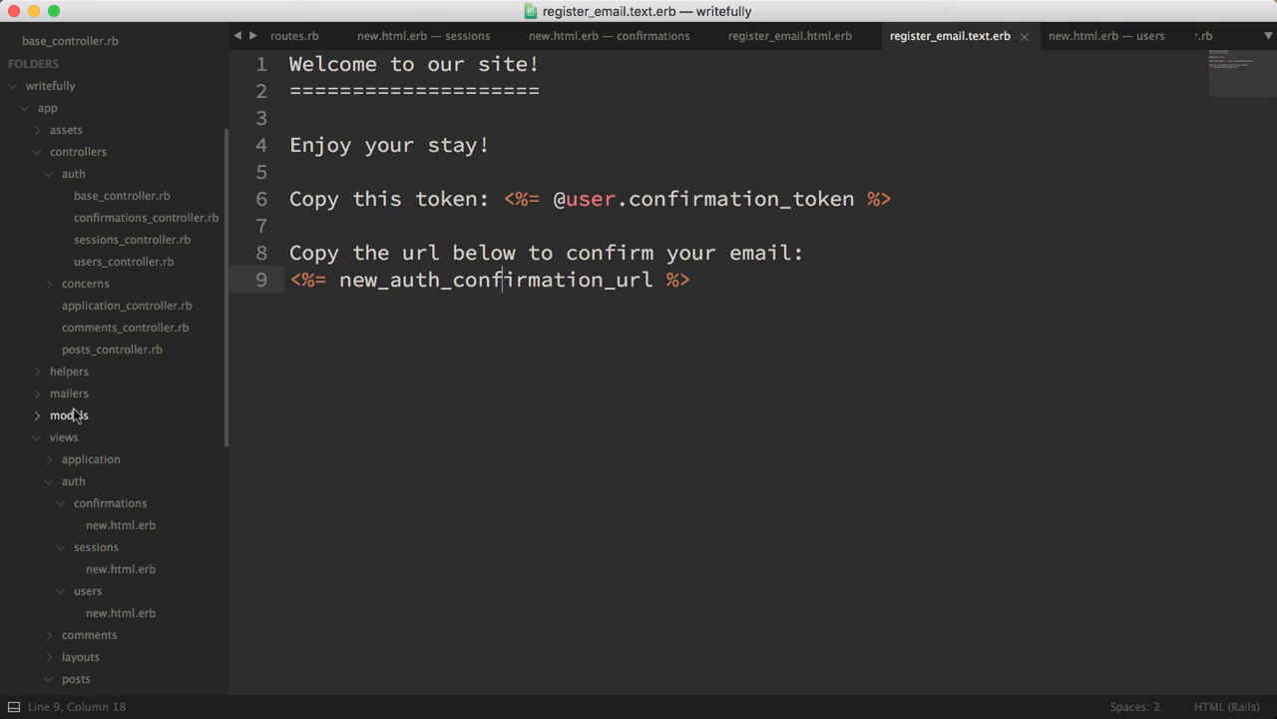
left_click(100, 457)
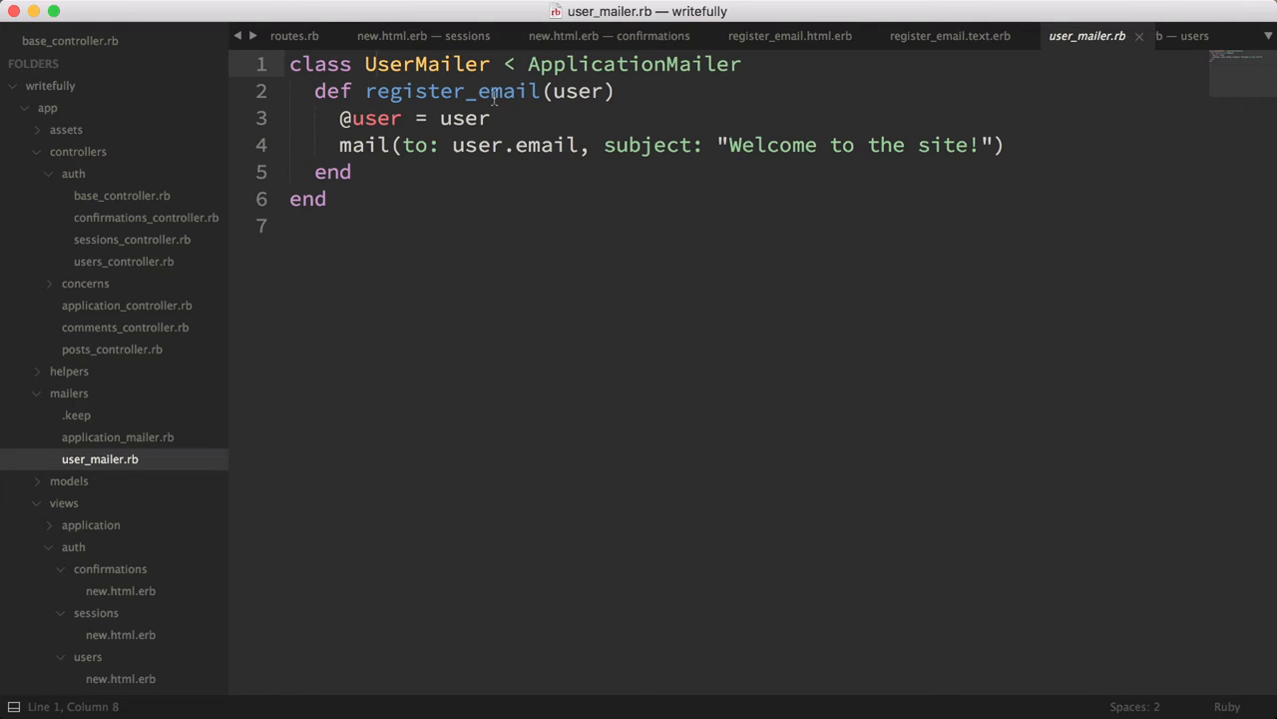
right_click(68, 319)
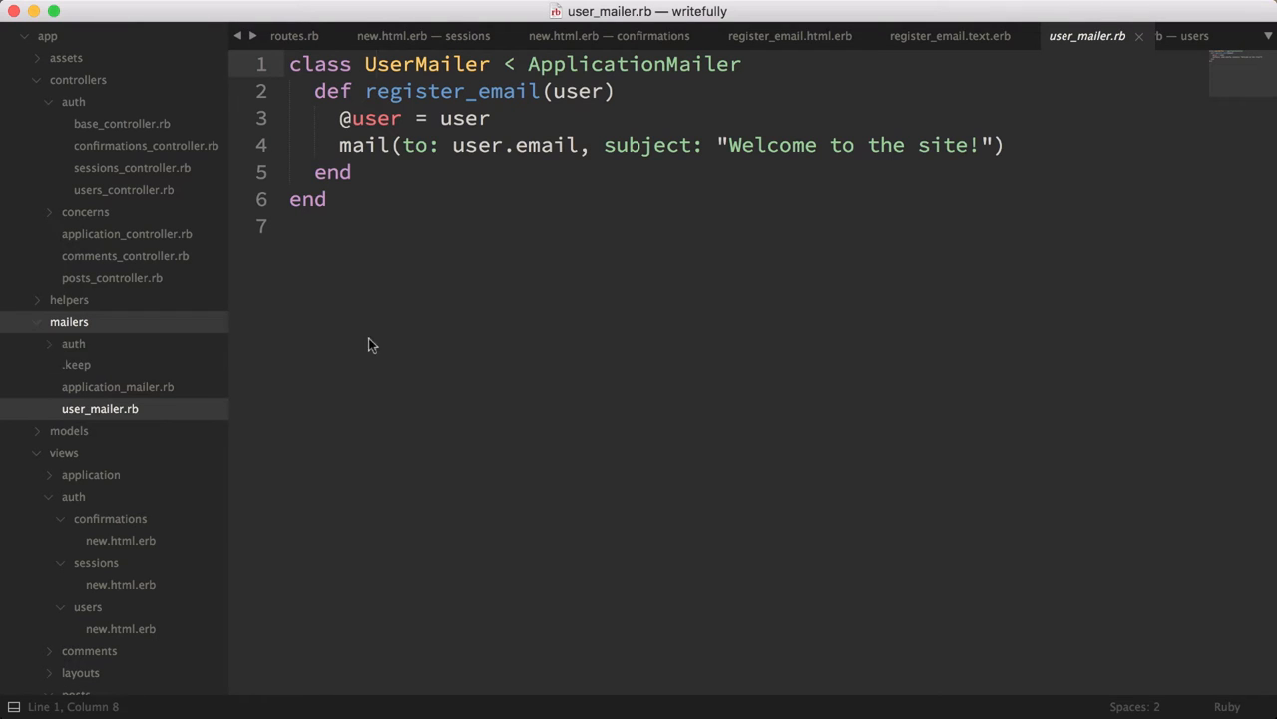
right_click(100, 407)
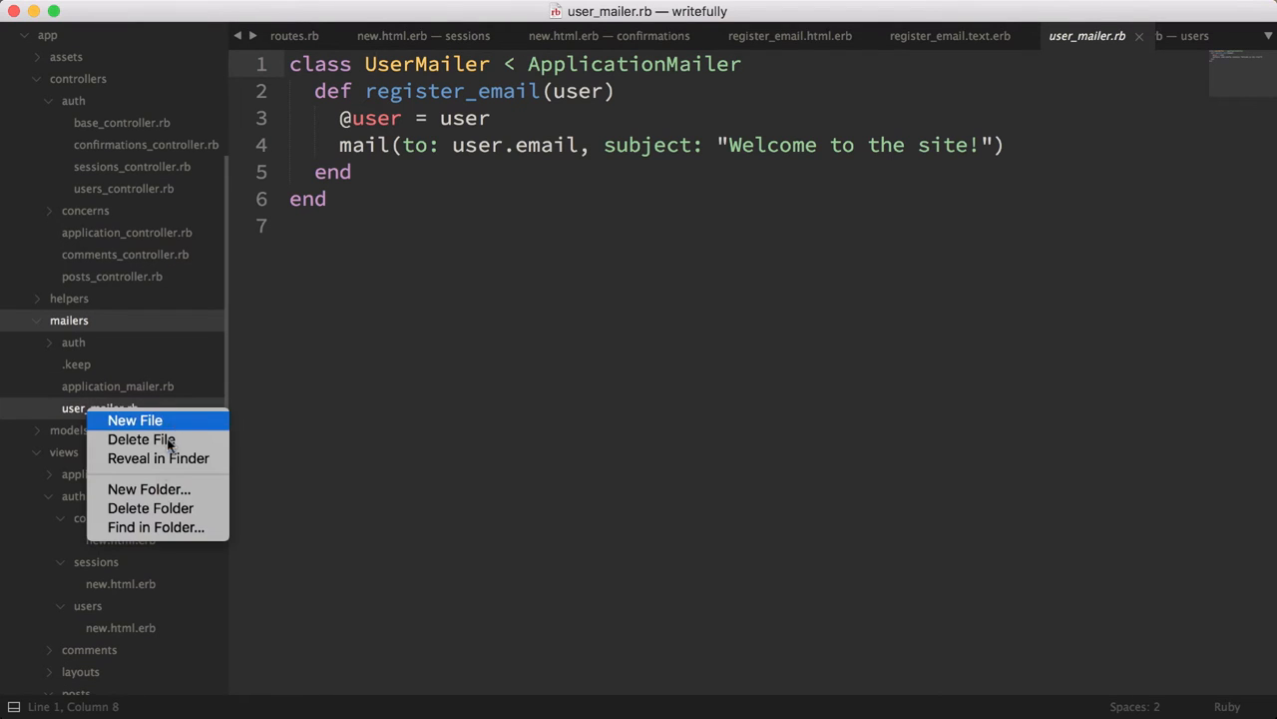
mouse_move(155, 527)
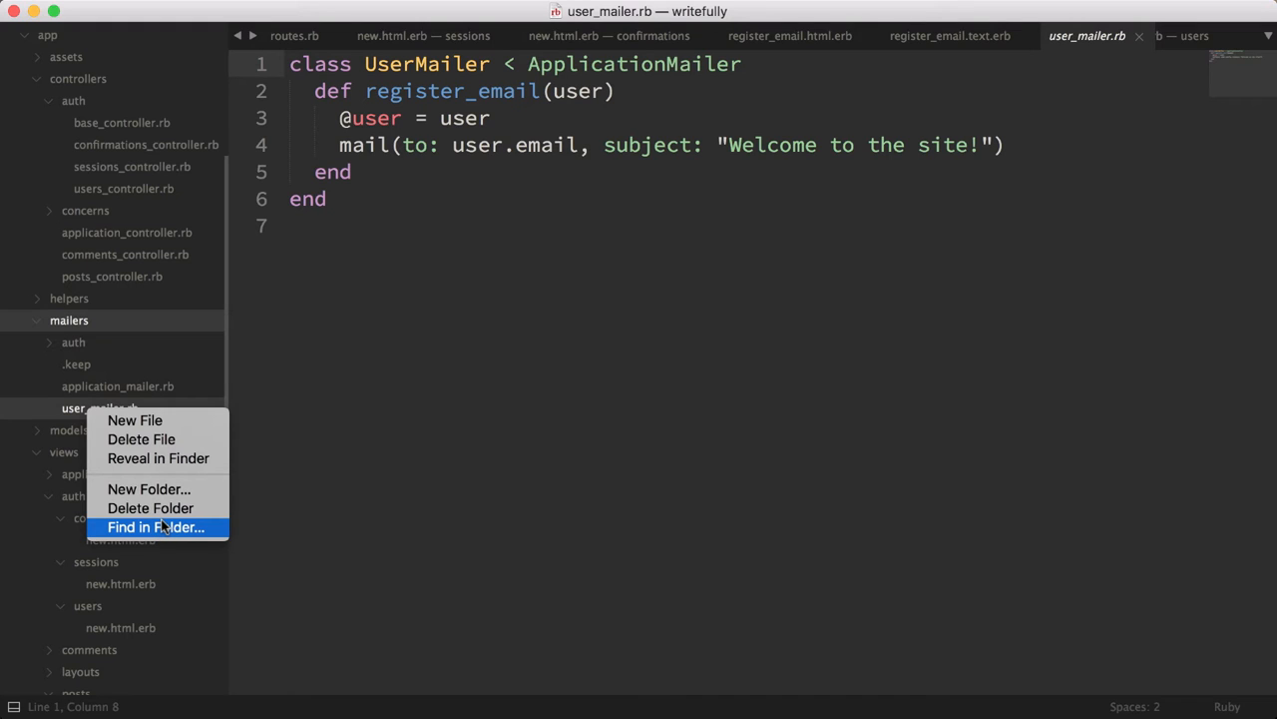
mouse_move(159, 531)
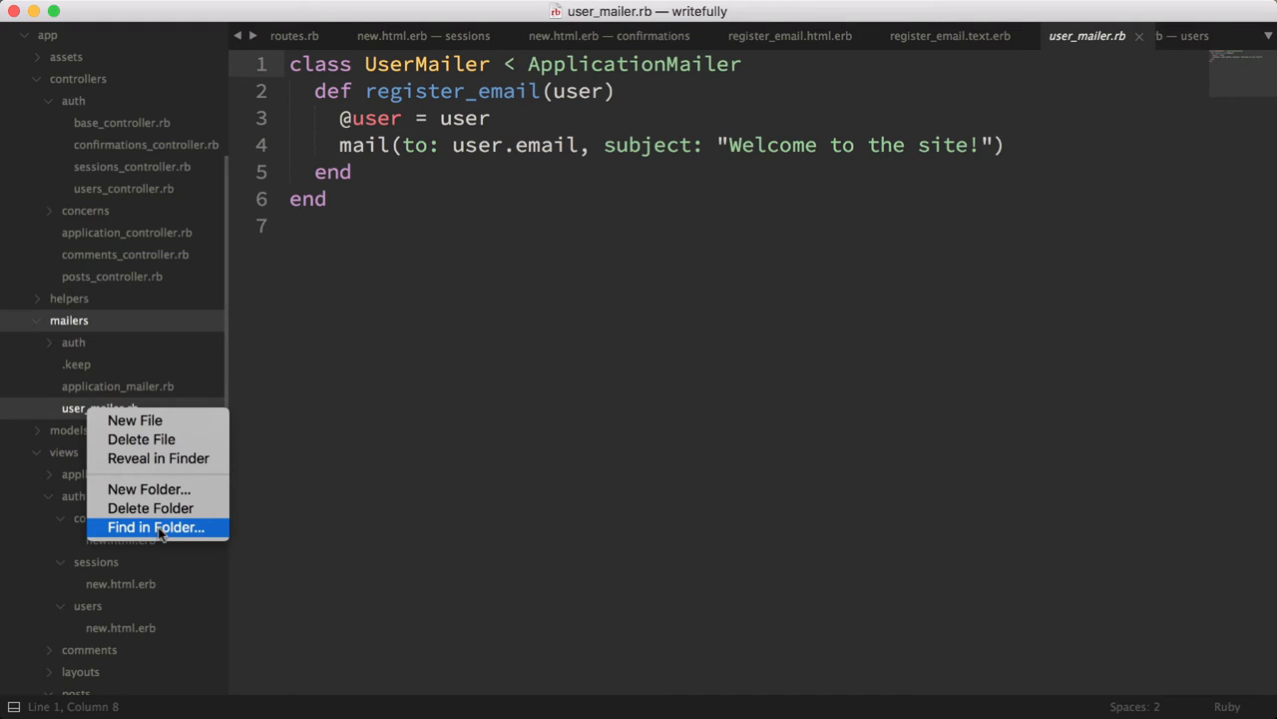
left_click(156, 527)
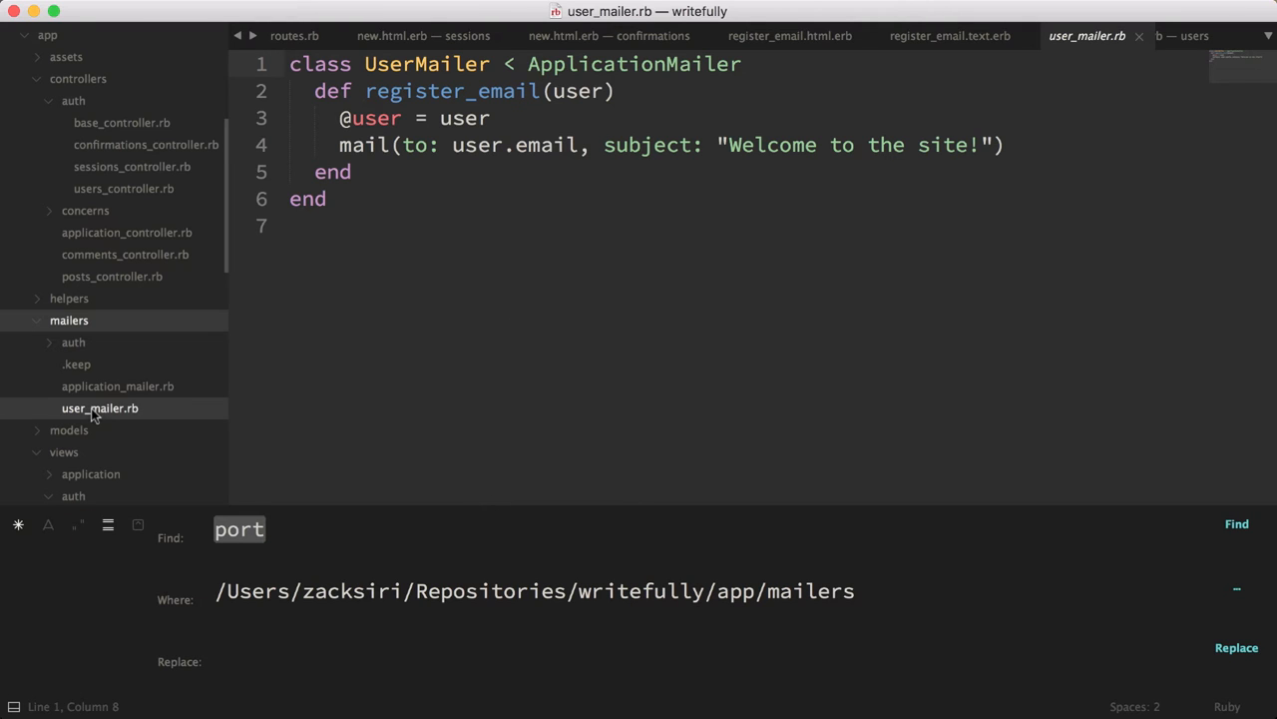
mouse_move(489, 475)
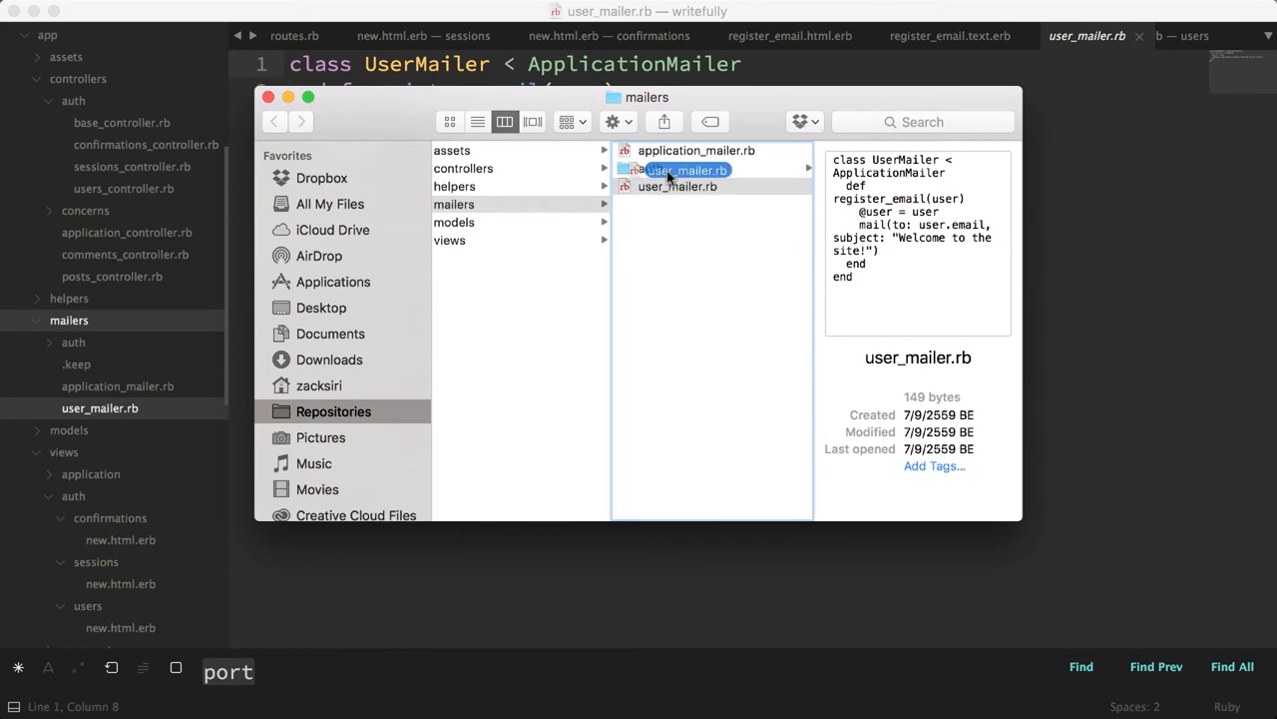
Prefix the mailer class name with Auth:: so it reads Auth::UserMailer.
double_click(686, 169)
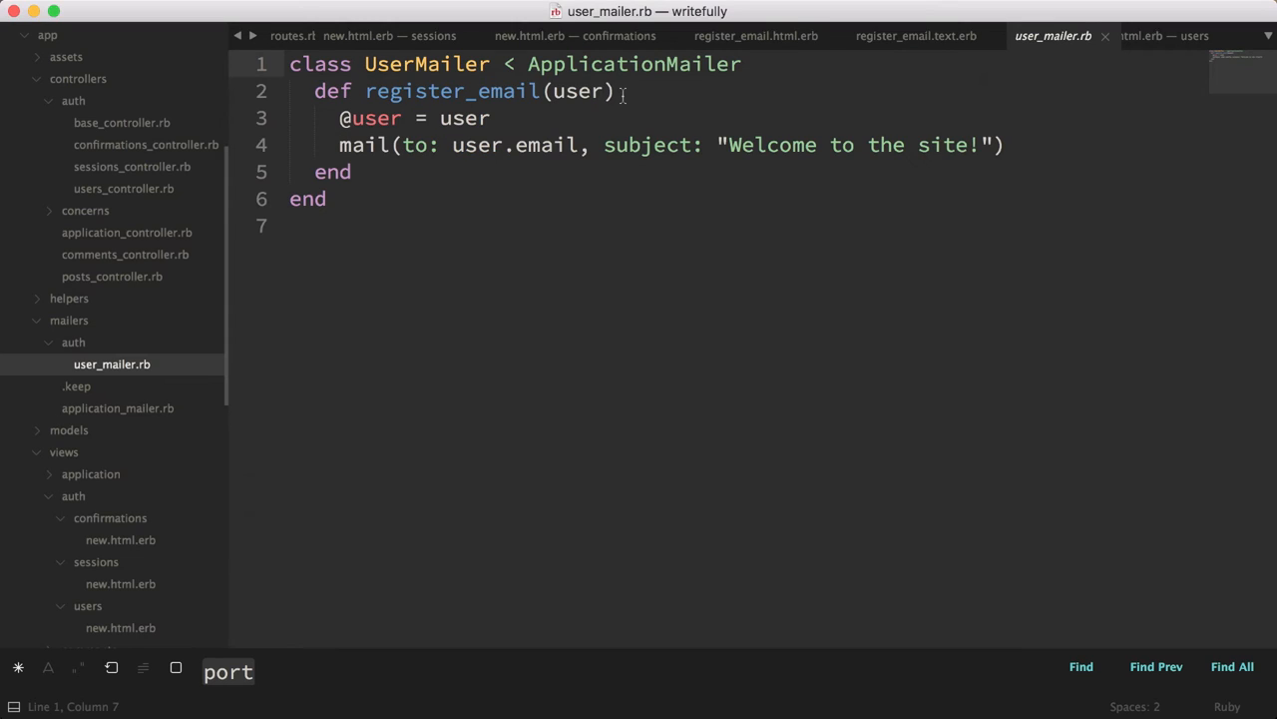
type("Auth::")
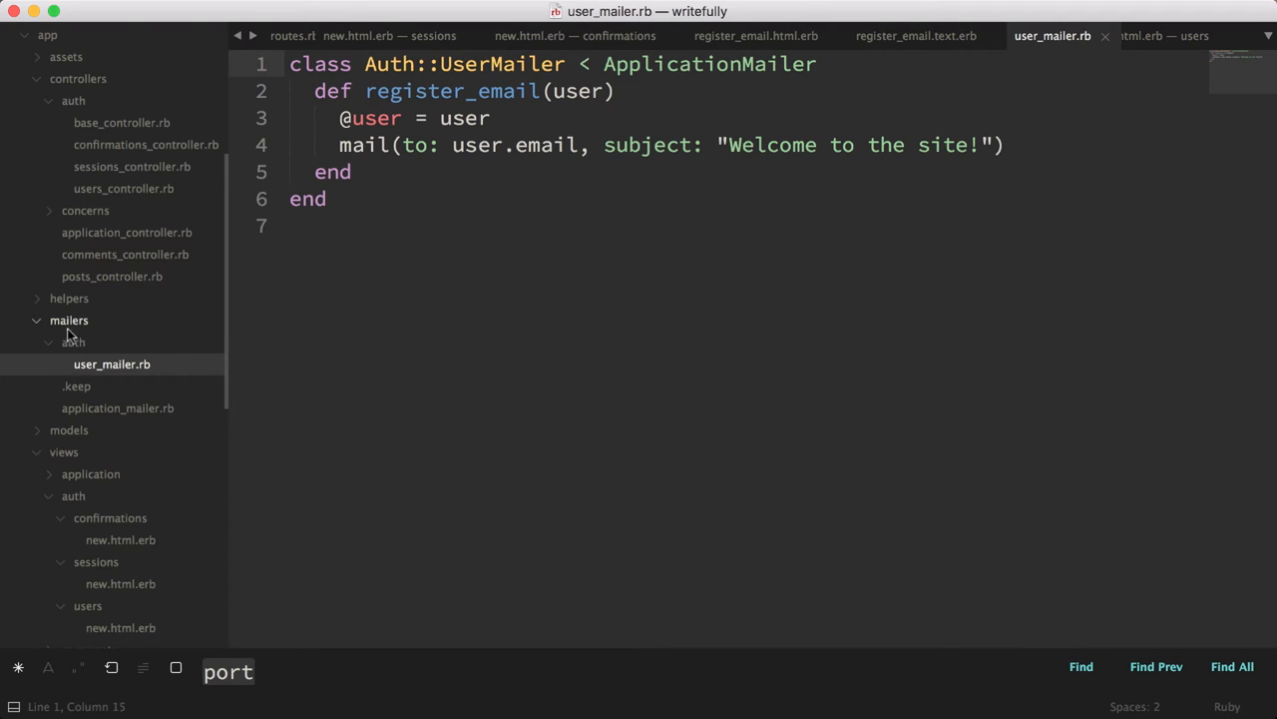
Locate the user_mailer email templates folder in the views tree and open register_email.html.erb.
scroll("down", 3)
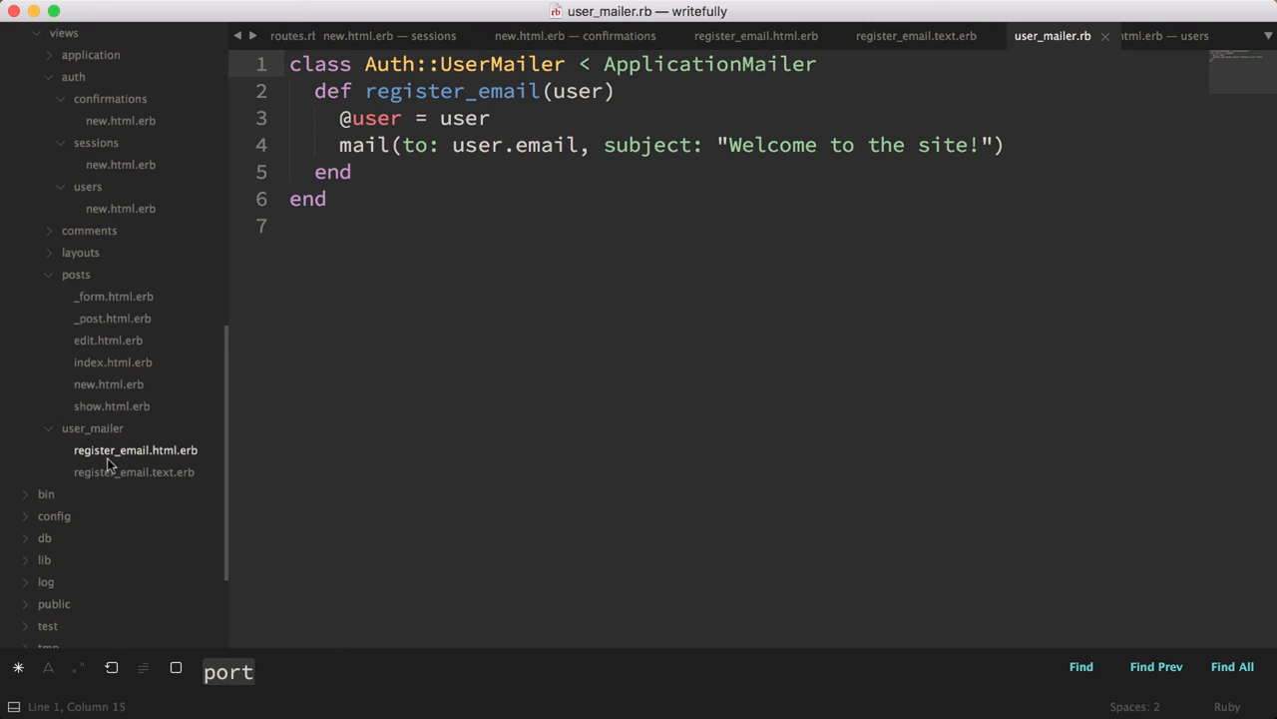
left_click(136, 449)
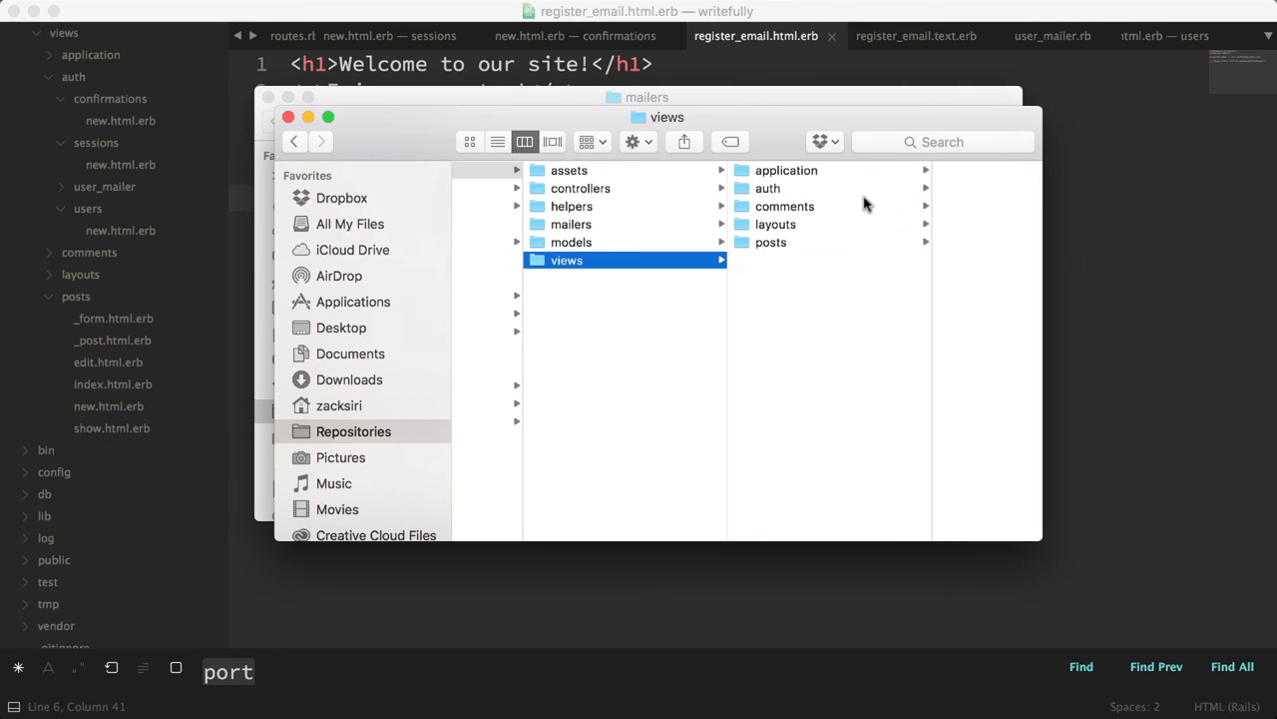
Finish the views file reorganization in Finder and return to the Writefully registration page.
left_click(767, 188)
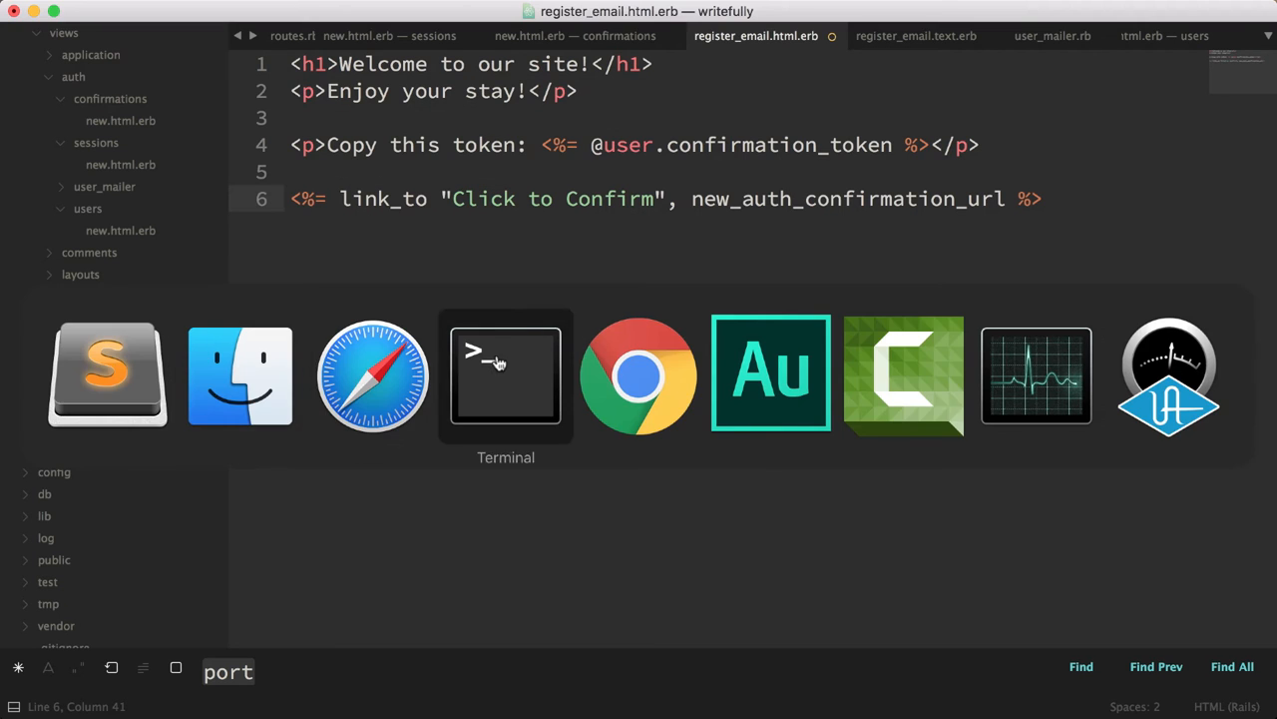
left_click(638, 375)
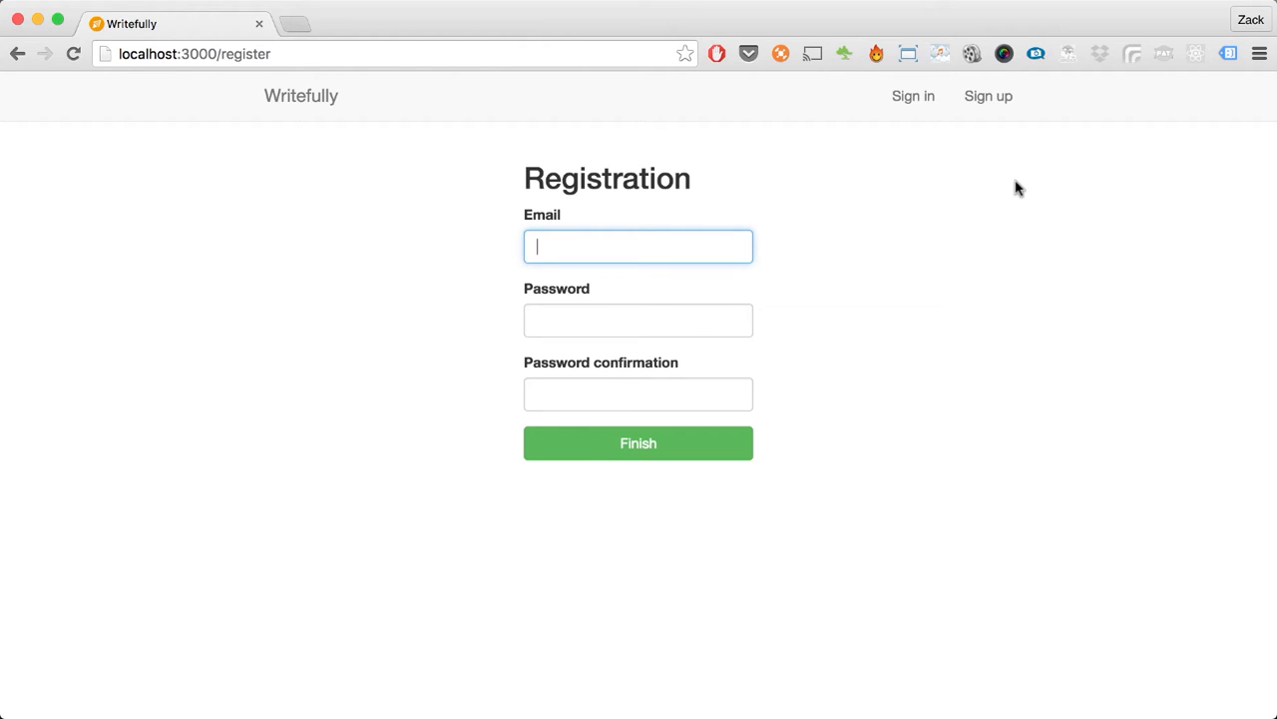
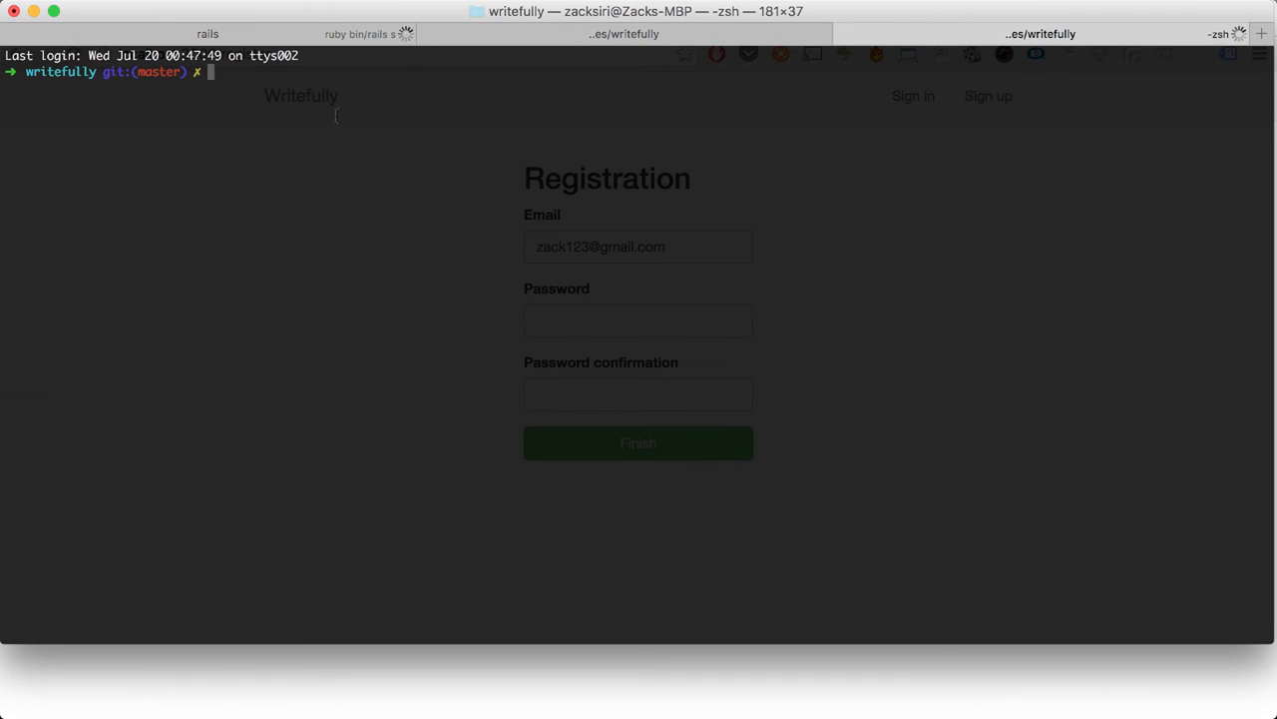
type("mailcatcher")
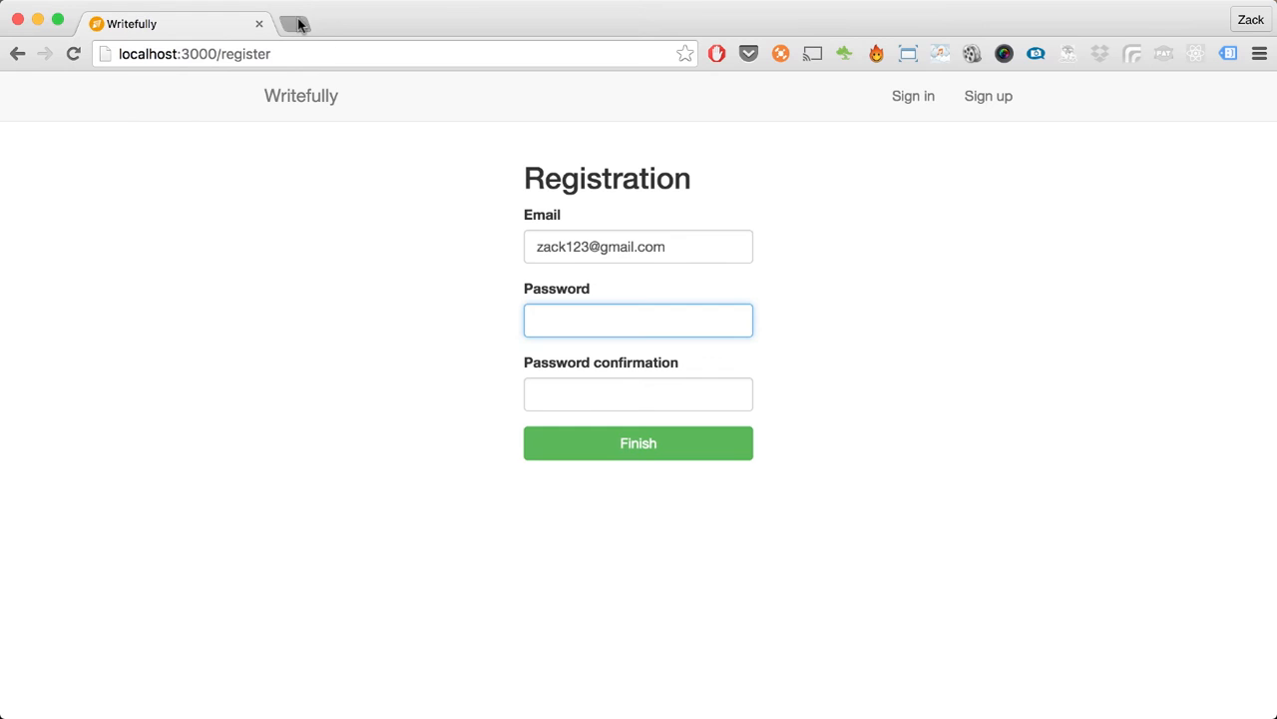
Check the MailCatcher inbox, then return to the Writefully registration page.
left_click(296, 24)
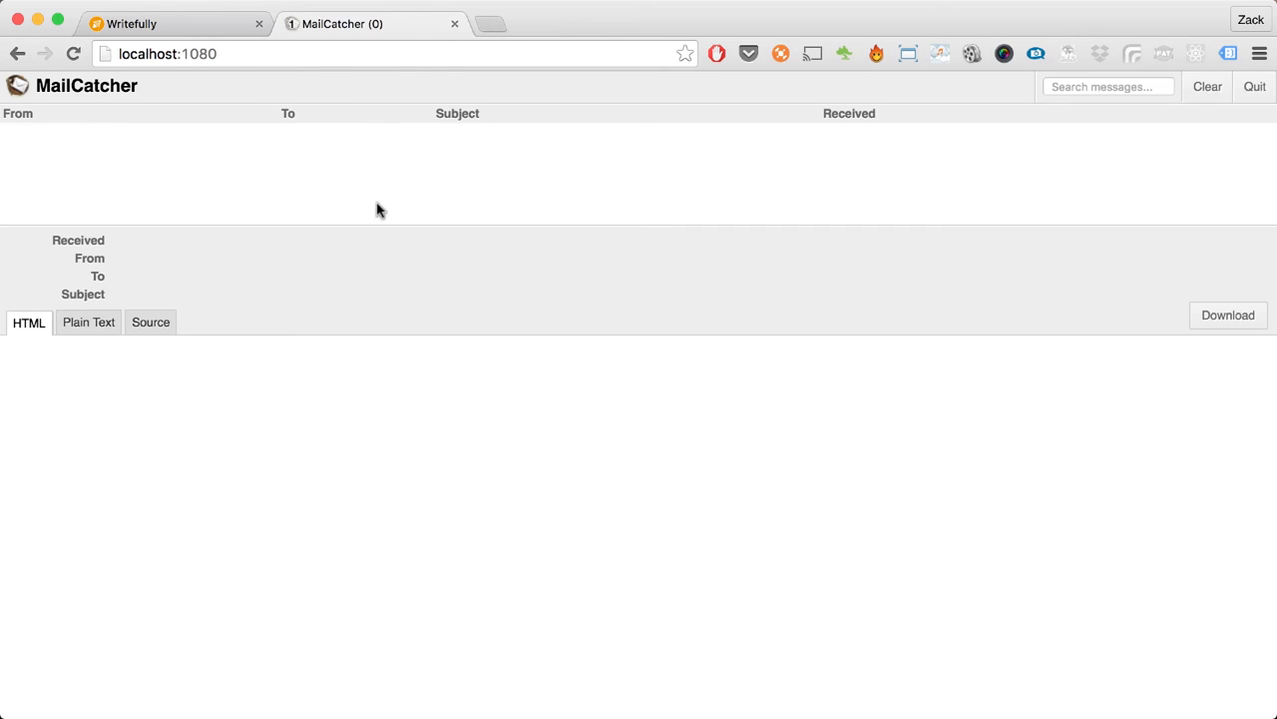
left_click(170, 24)
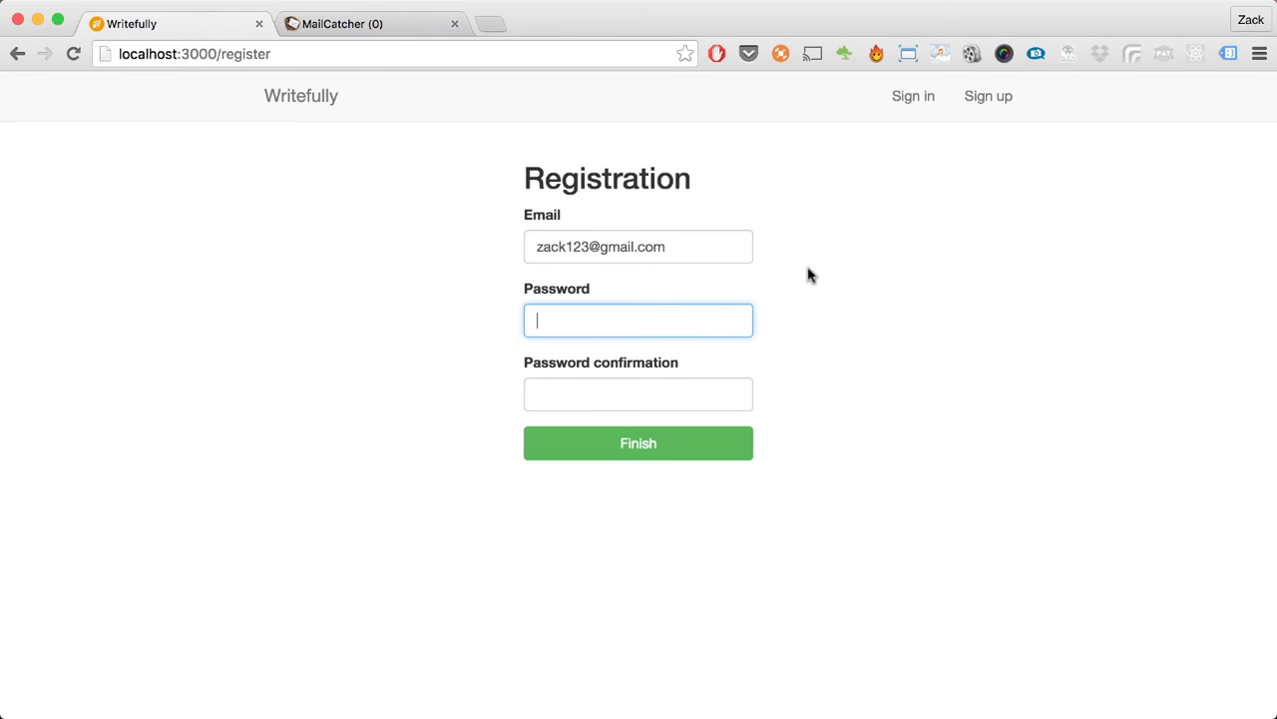
left_click(638, 247)
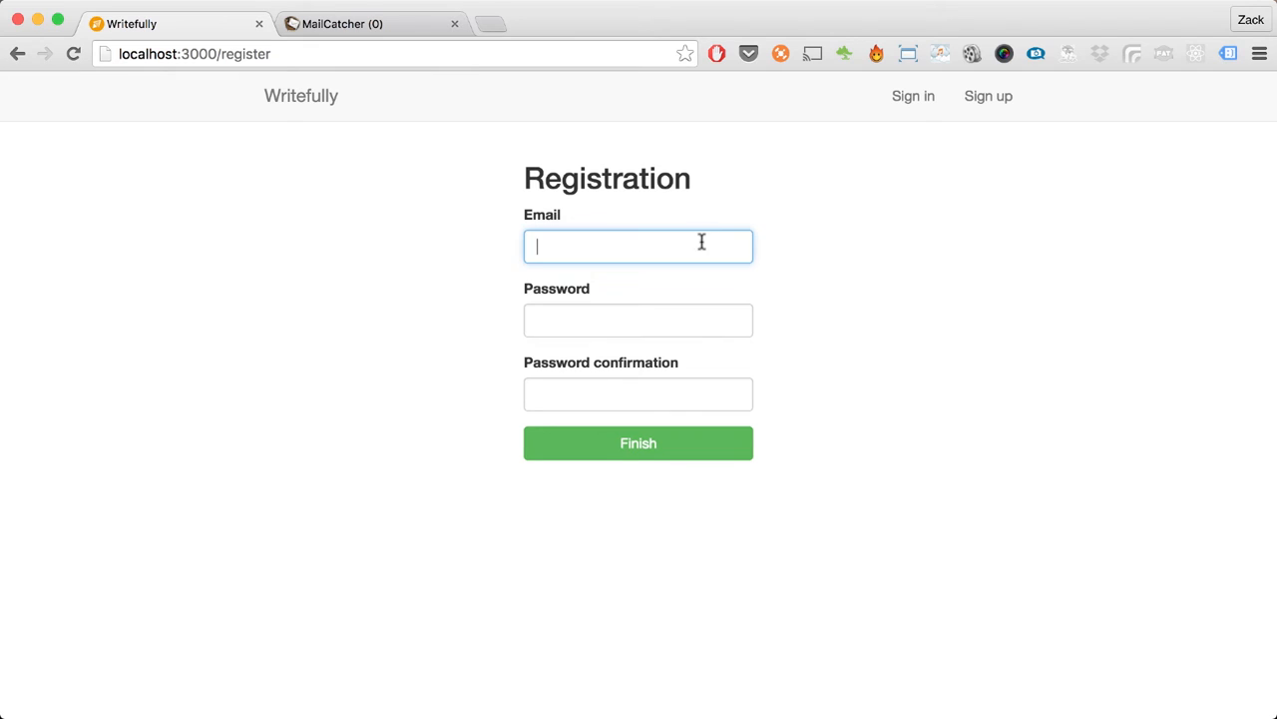
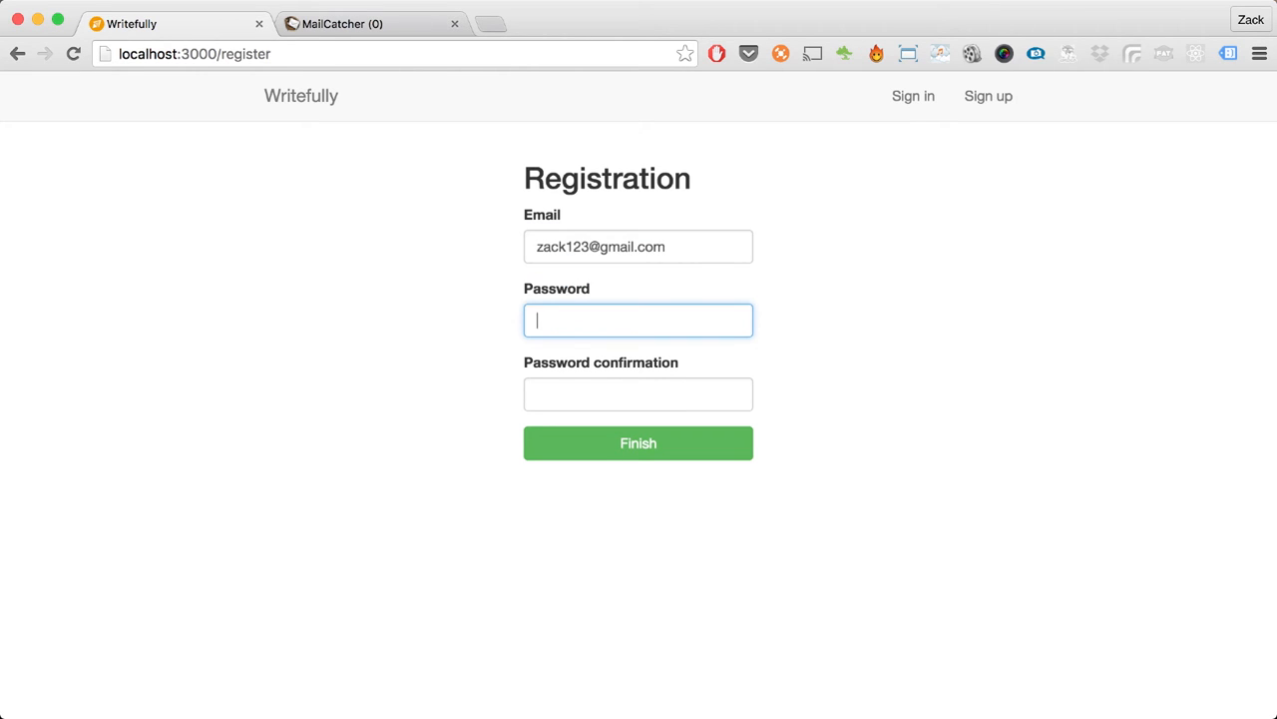
type("password")
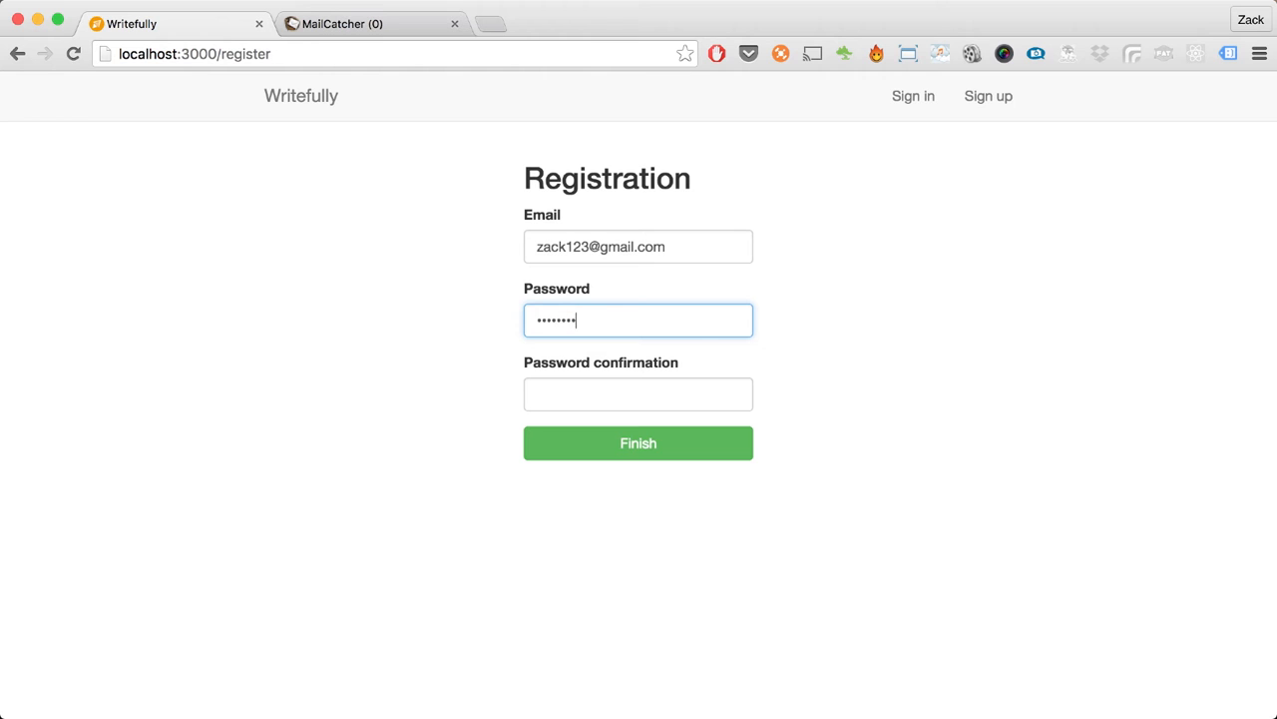
left_click(639, 443)
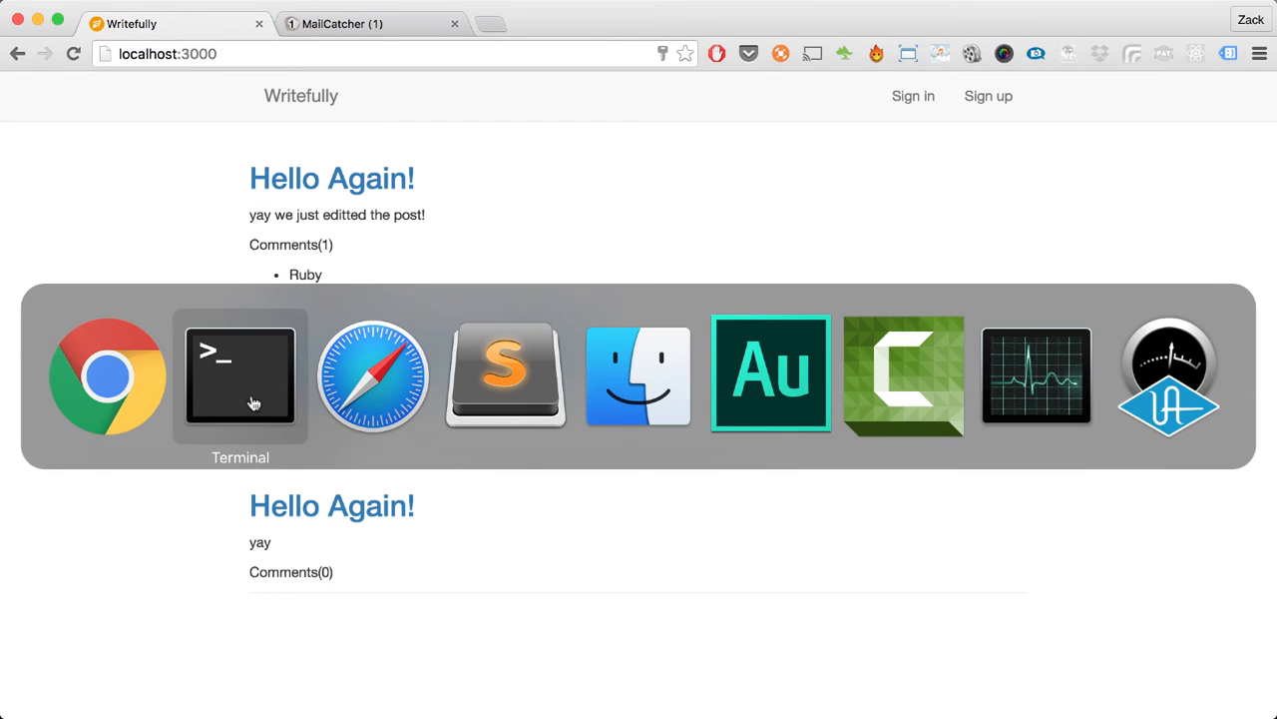
left_click(343, 24)
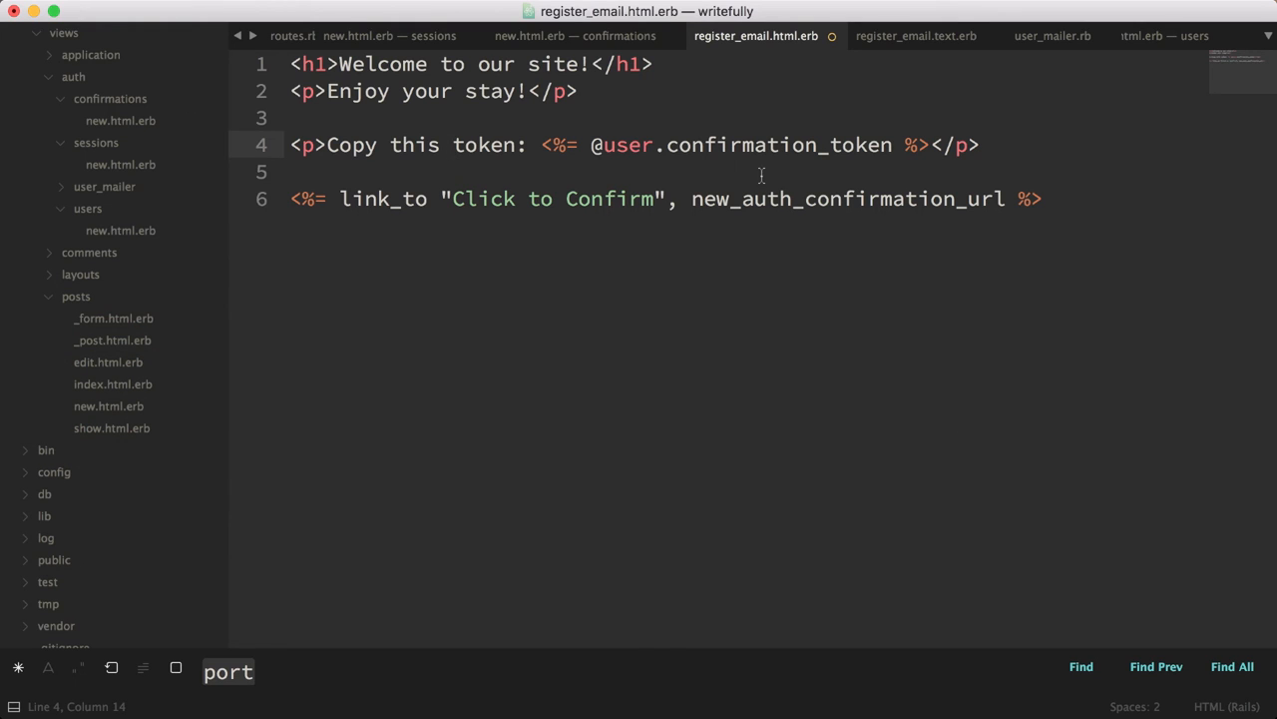
key("cmd+s")
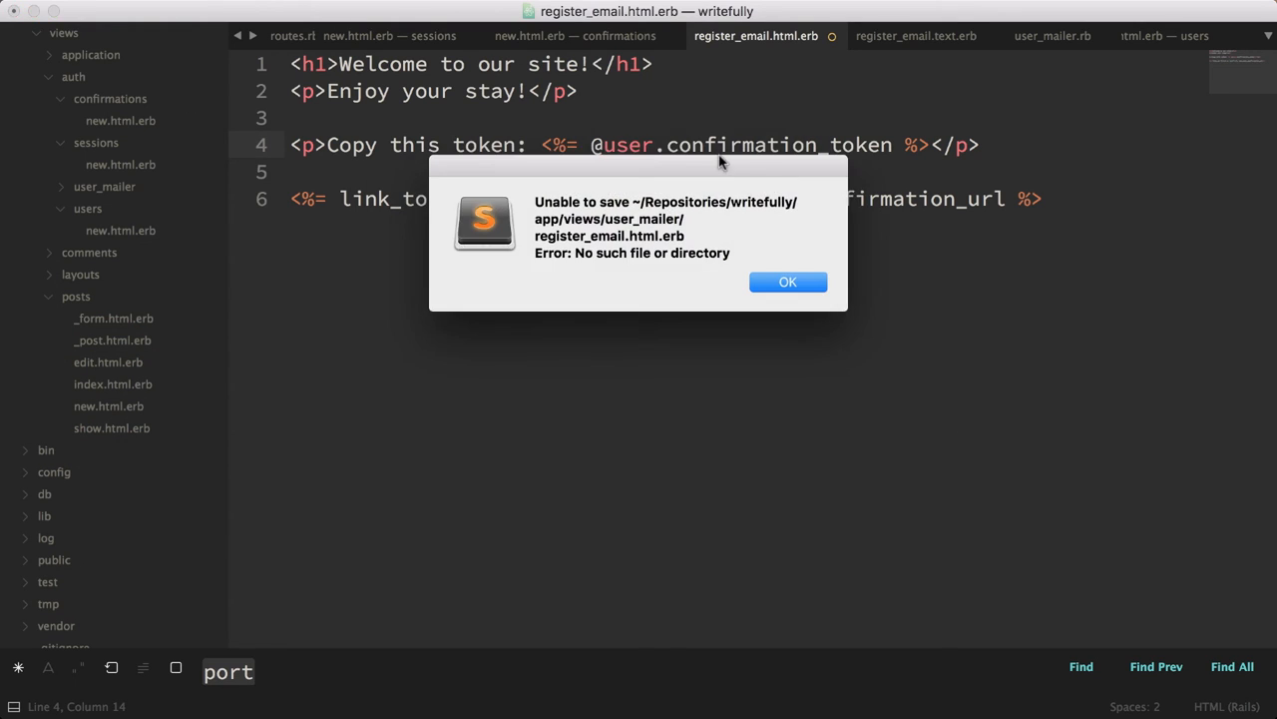
left_click(786, 279)
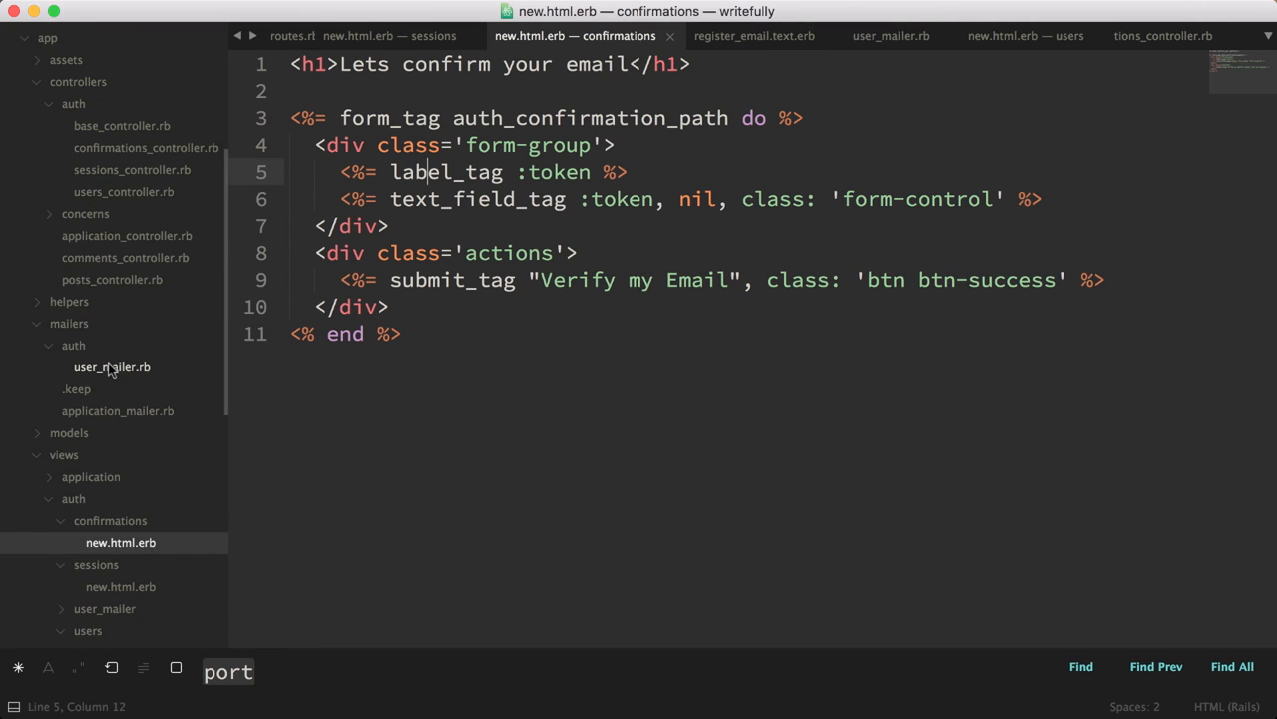
Review the Auth user mailer, the Auth sessions controller and the routes file.
left_click(112, 367)
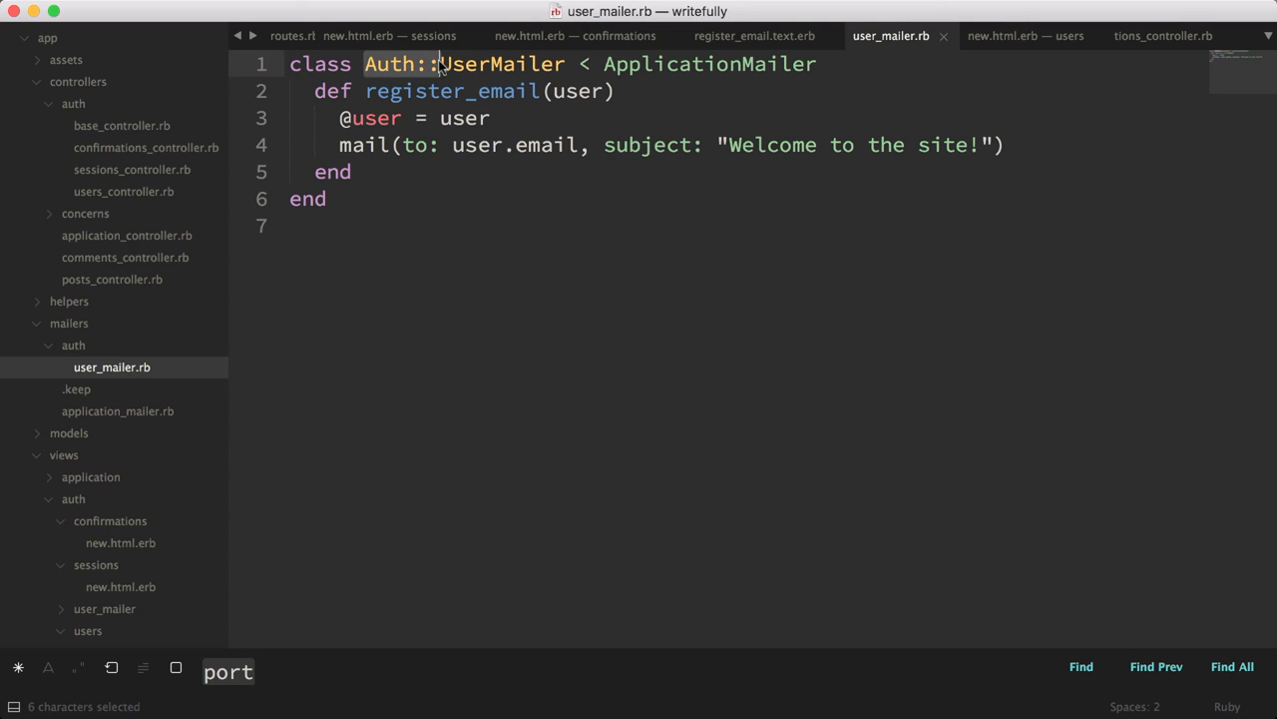
left_click(436, 63)
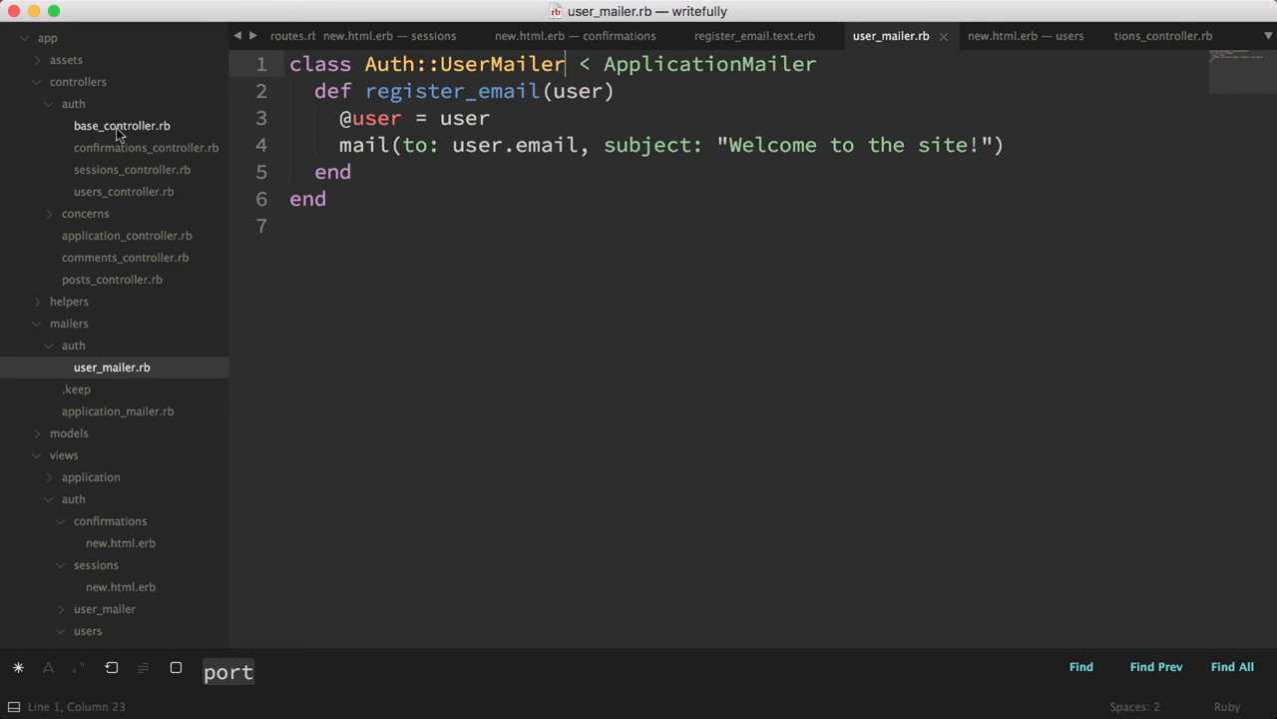
left_click(131, 168)
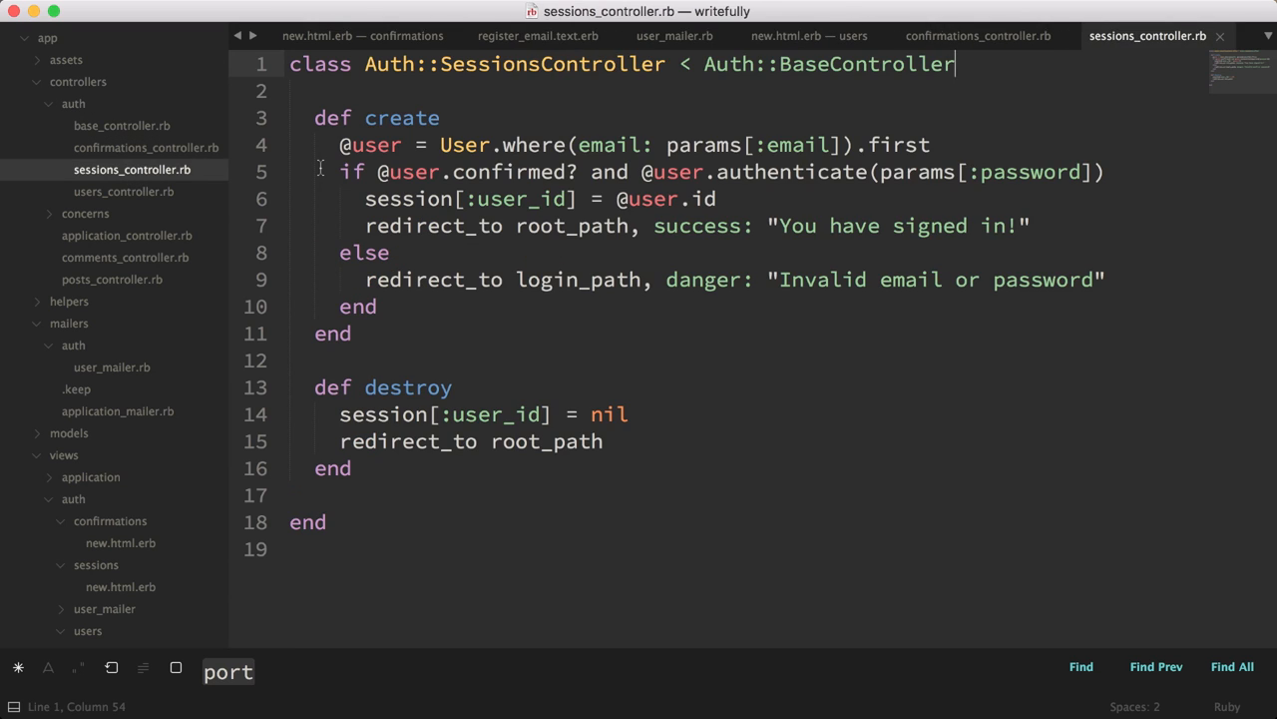
left_click(293, 36)
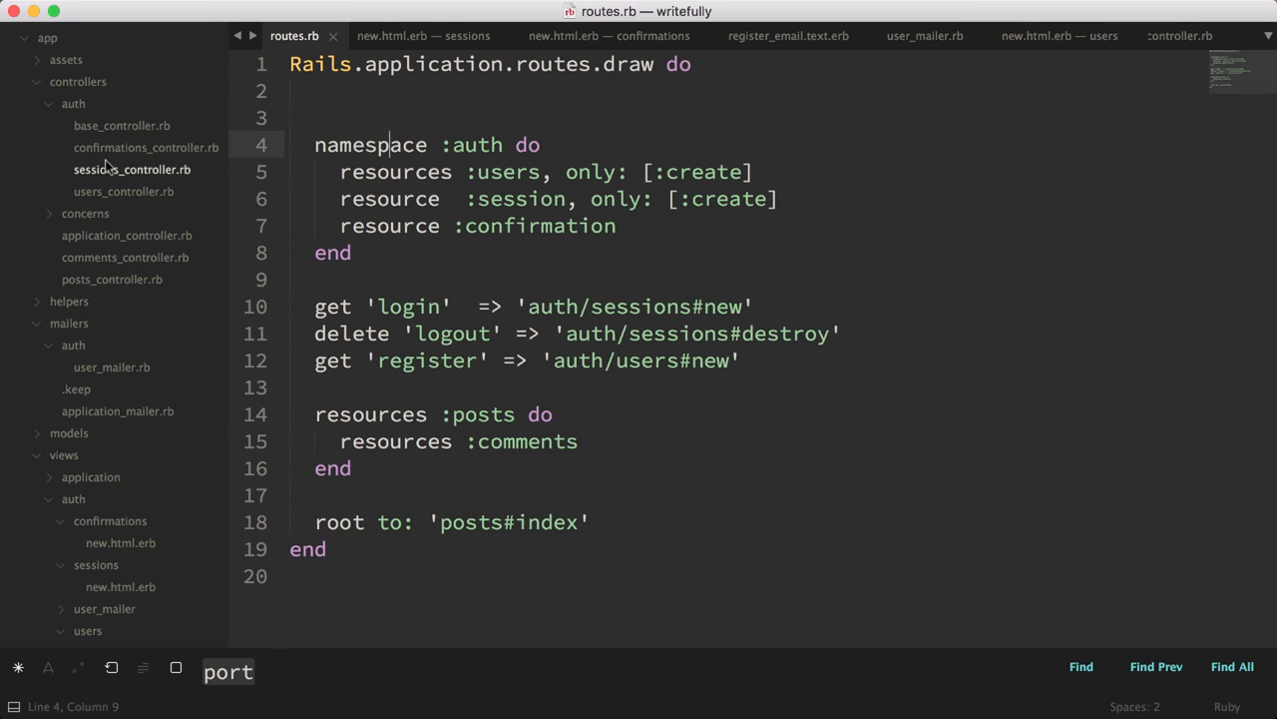
scroll("down", 3)
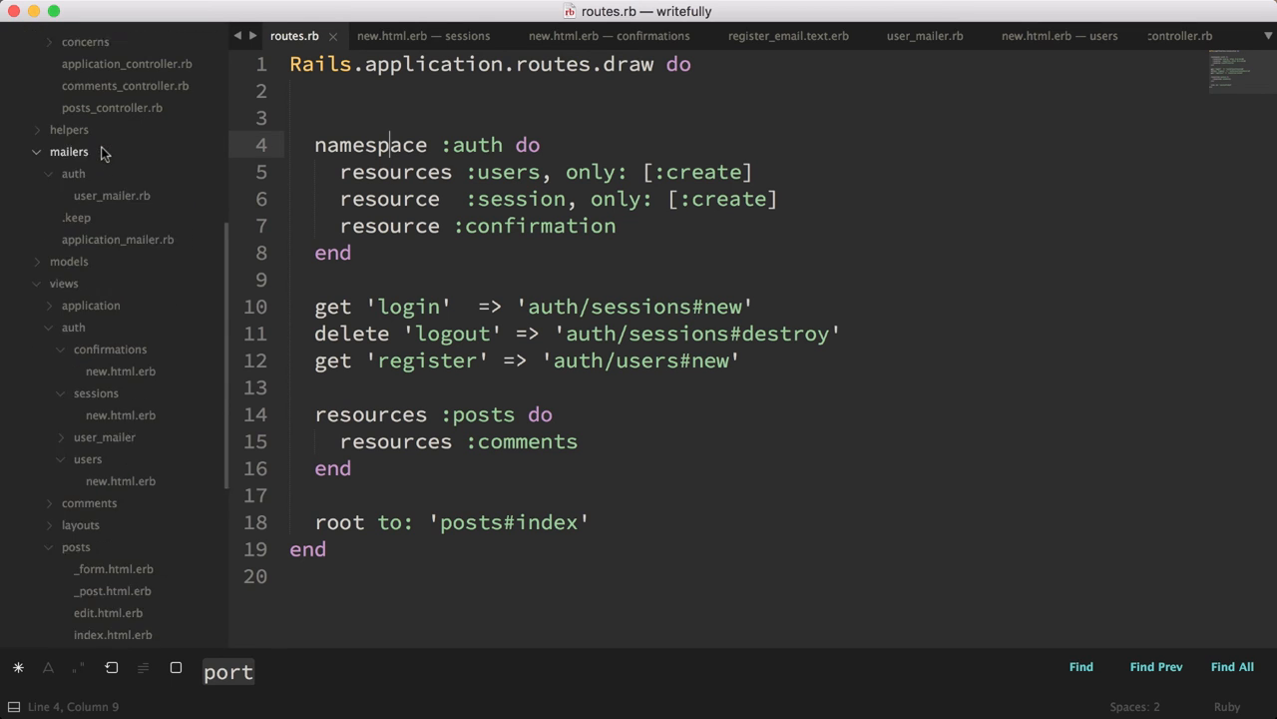
Revisit the user mailer and leave the Auth confirmations controller open.
left_click(111, 172)
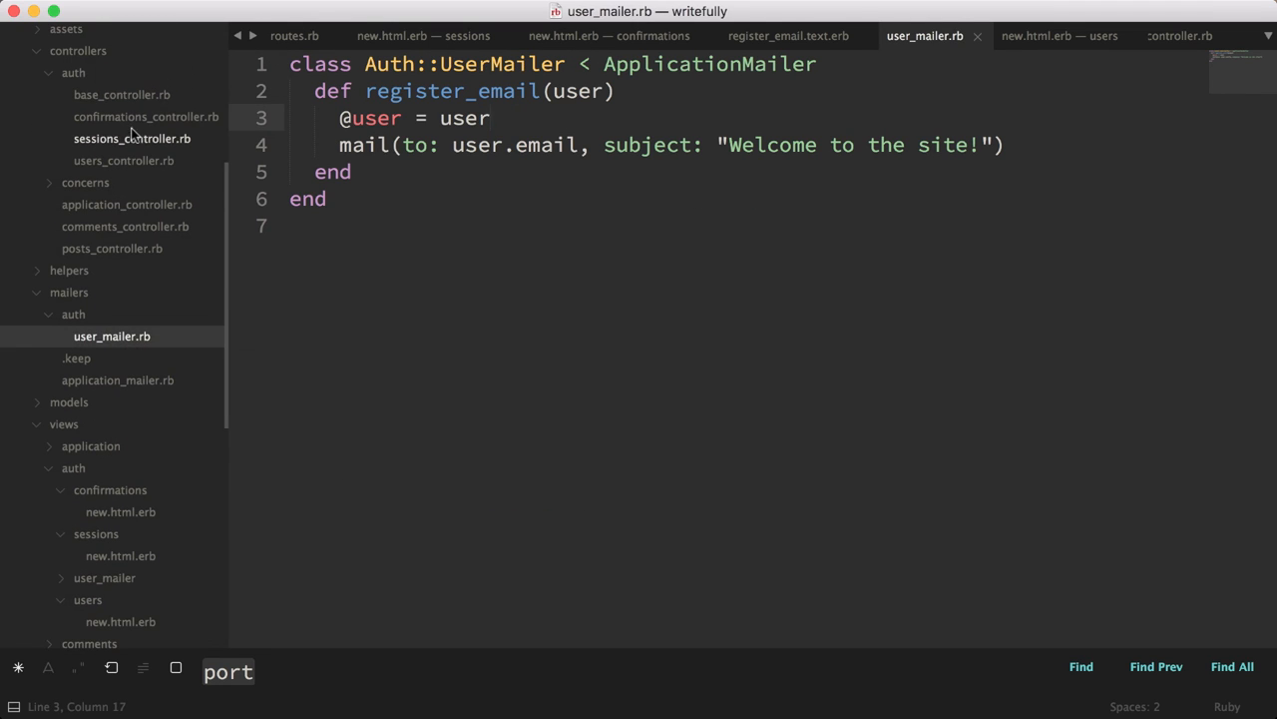
left_click(146, 116)
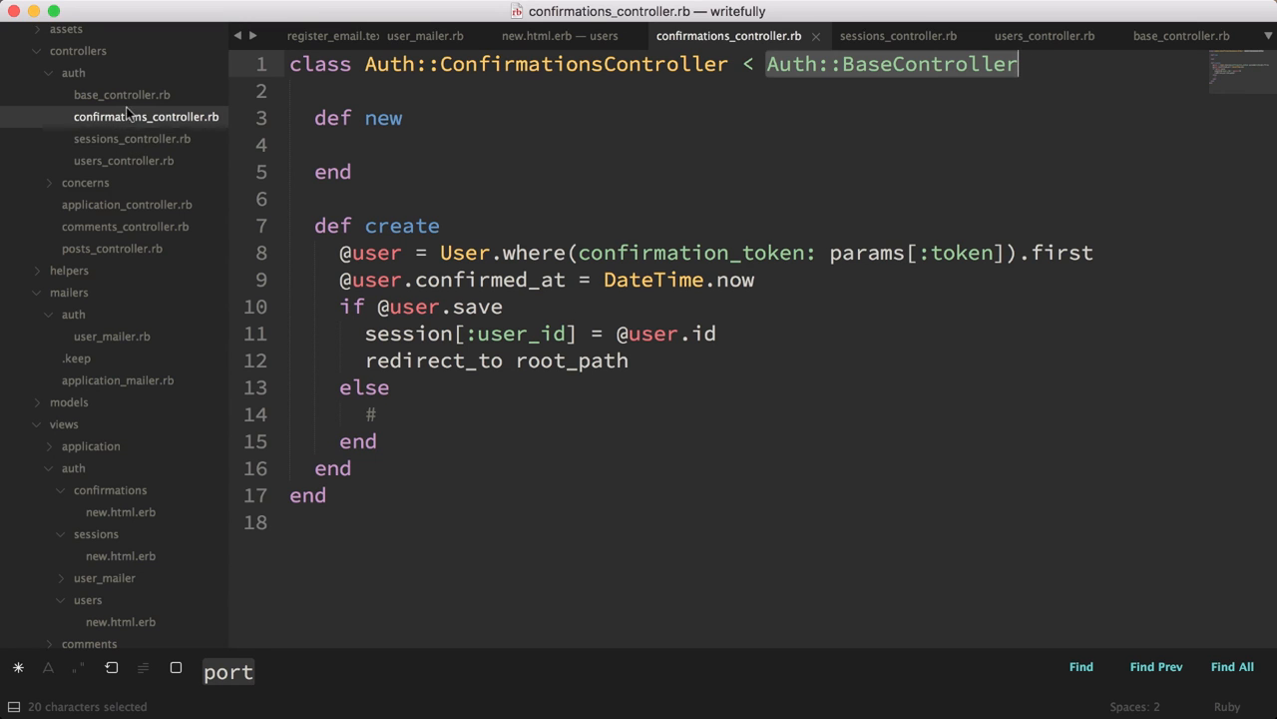
Prefix the UserMailer call in the users controller with Auth:: and save it.
left_click(1044, 36)
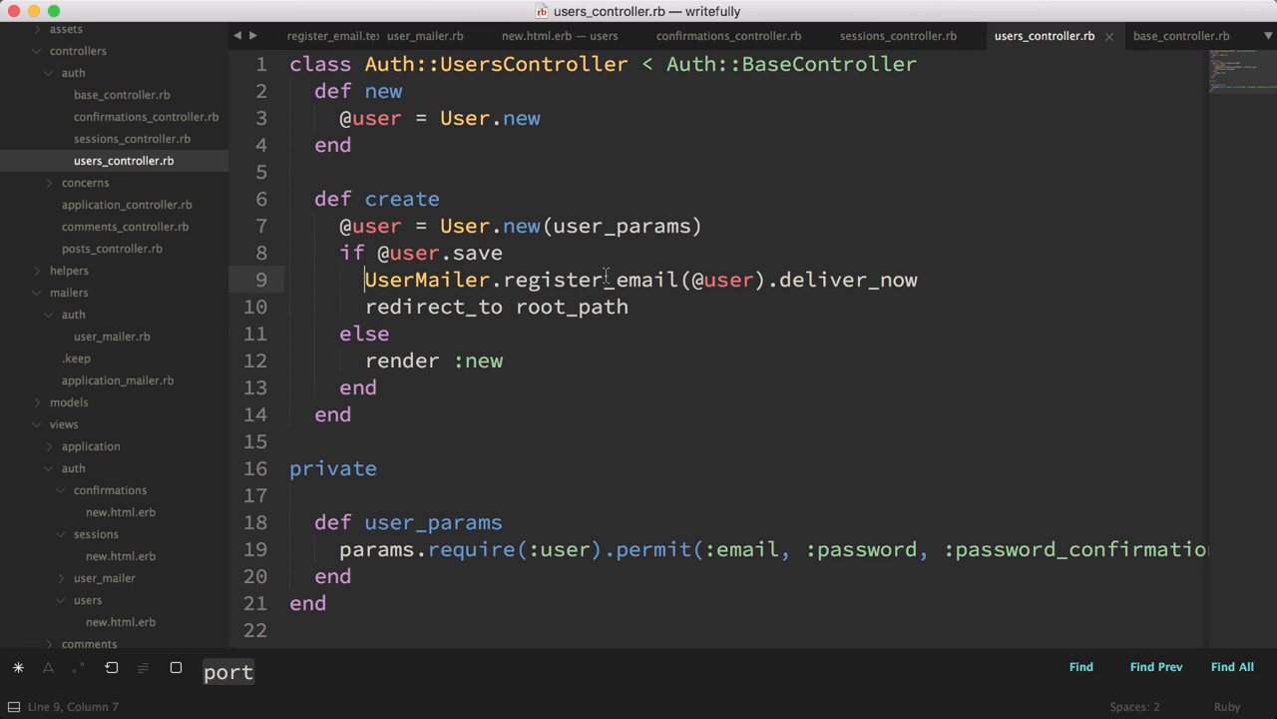
type("Auth::")
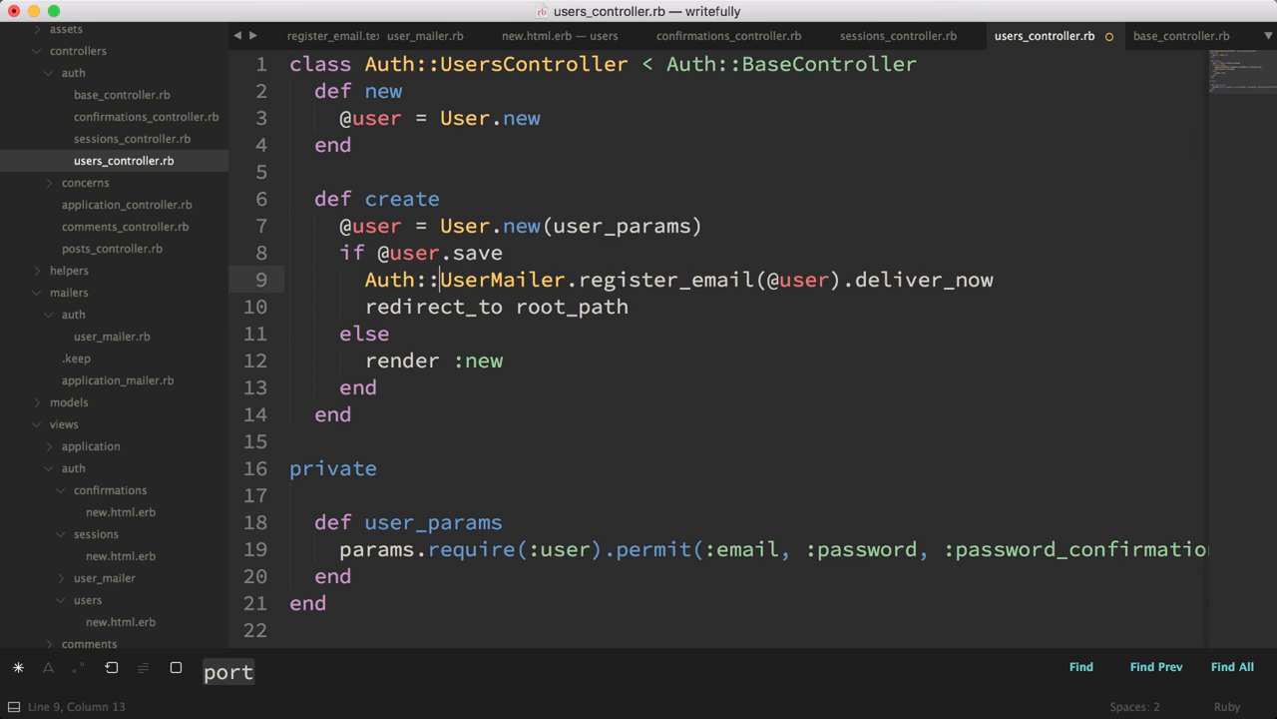
key("cmd+s")
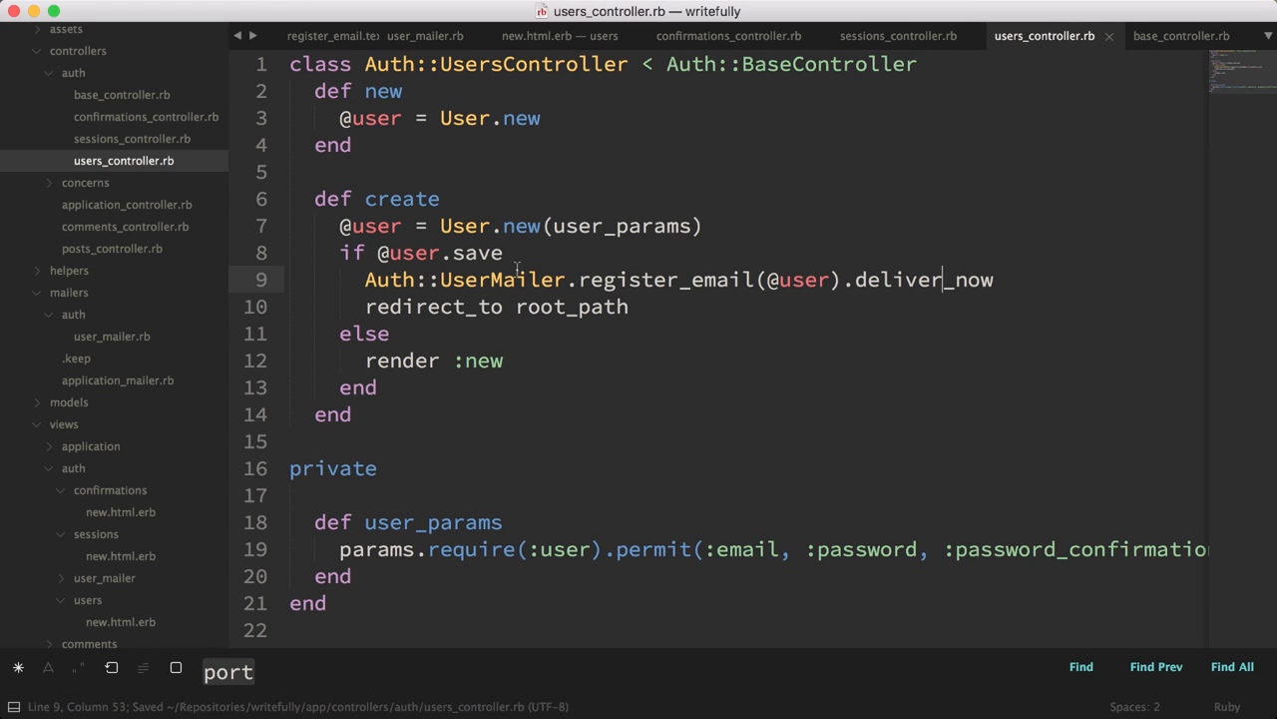
left_click(400, 279)
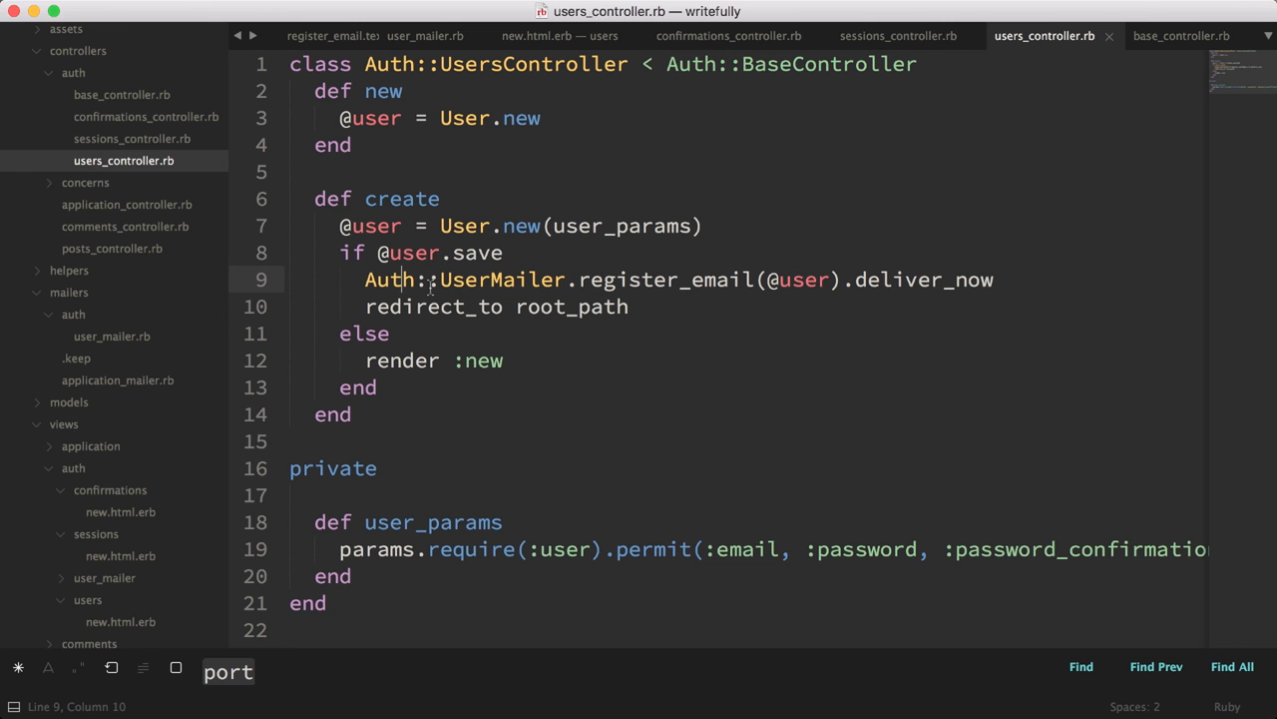
key("cmd+tab")
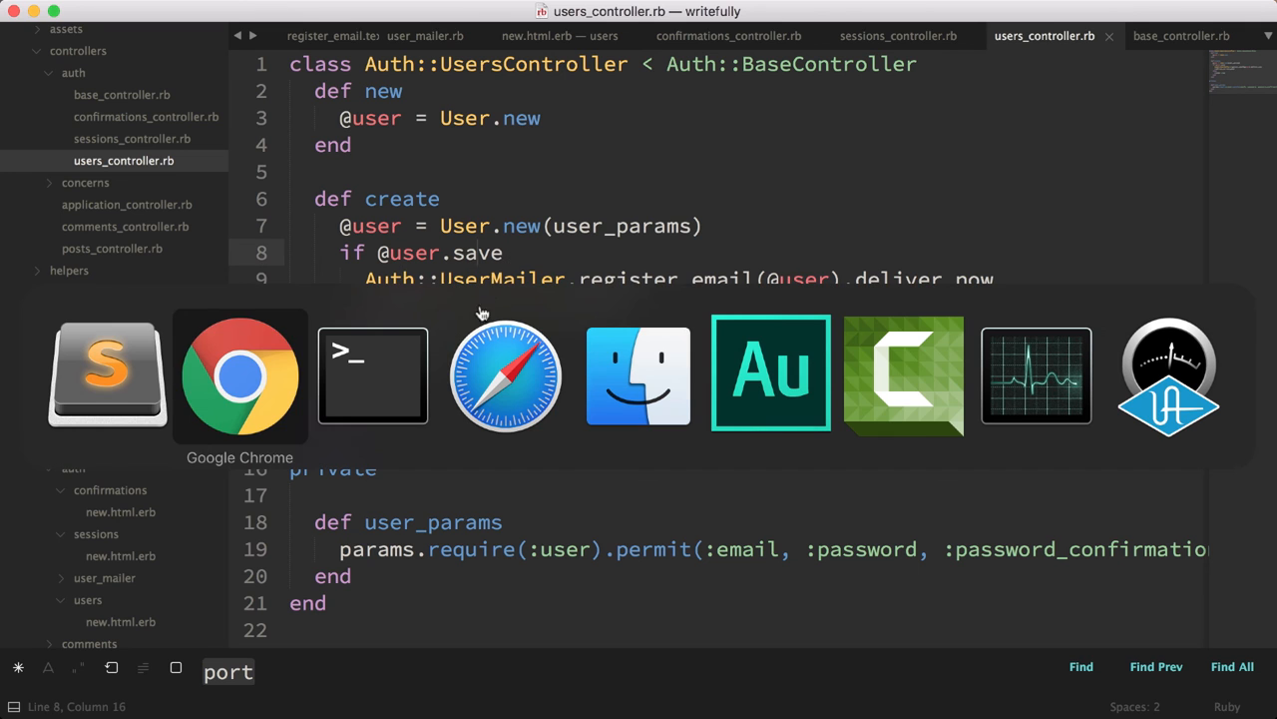
Bring Chrome forward and follow the navbar Sign In link to the sign-in page.
left_click(239, 375)
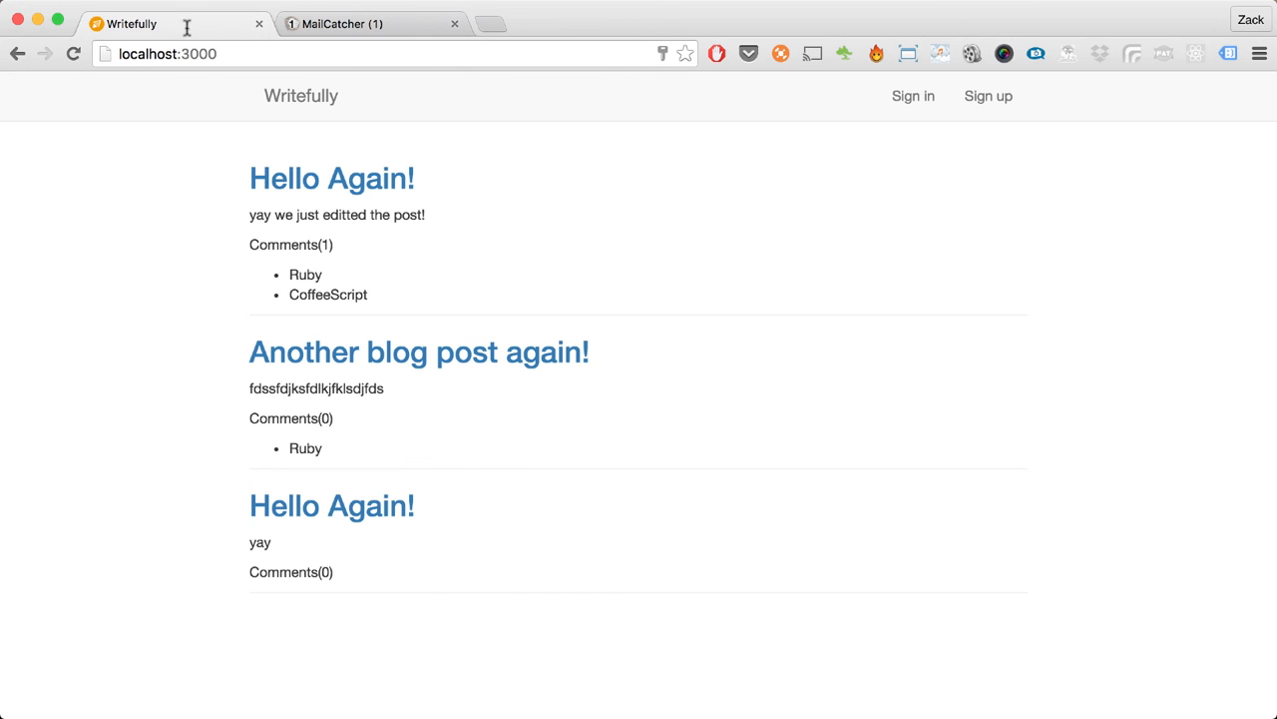
mouse_move(331, 177)
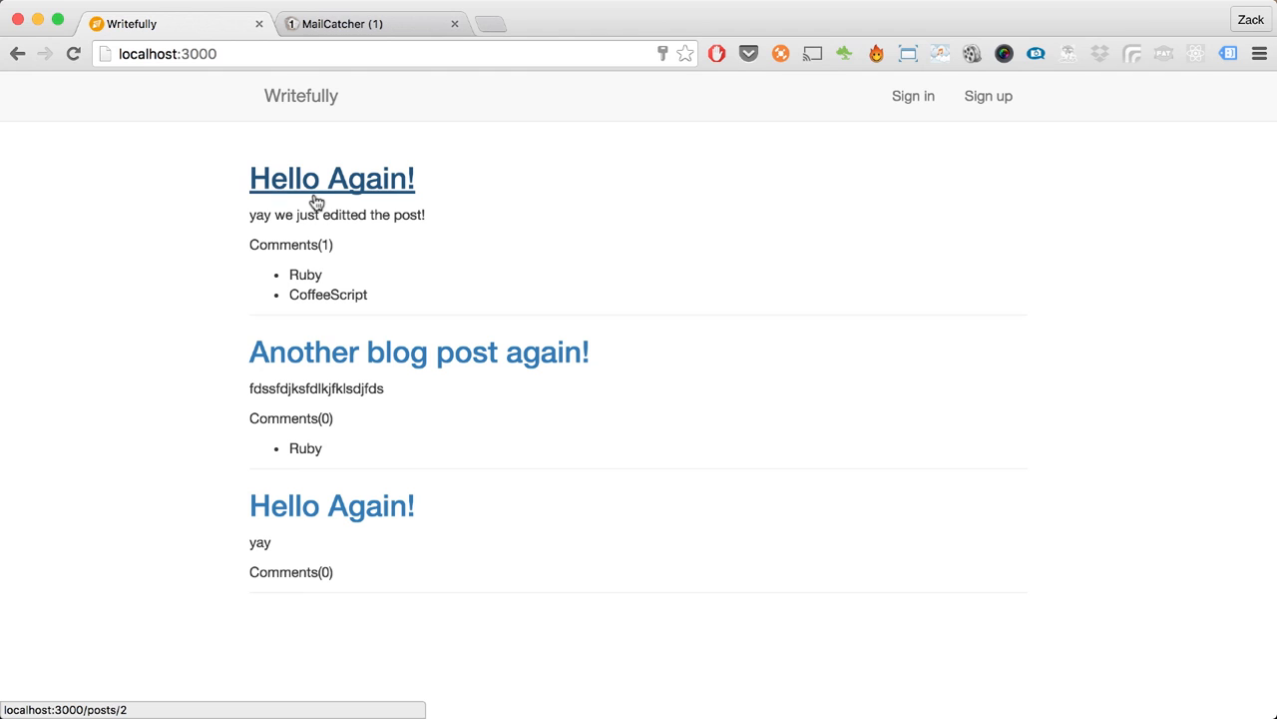
left_click(331, 178)
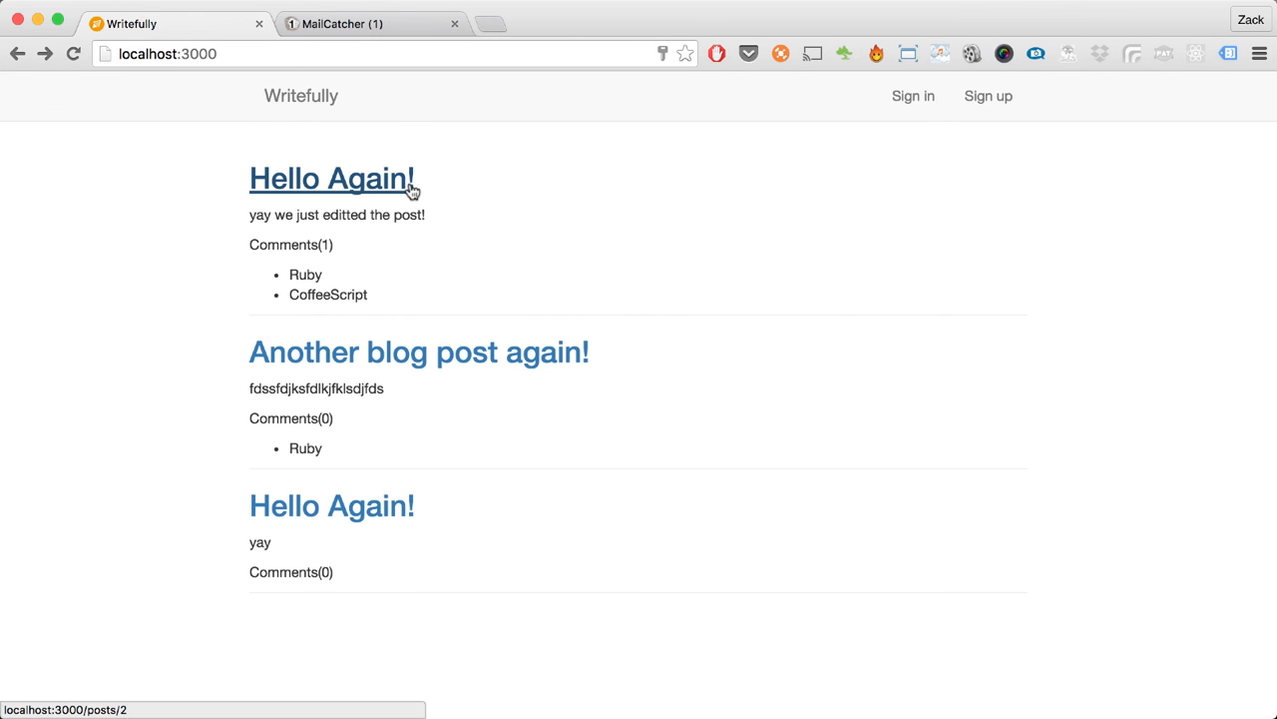
mouse_move(495, 171)
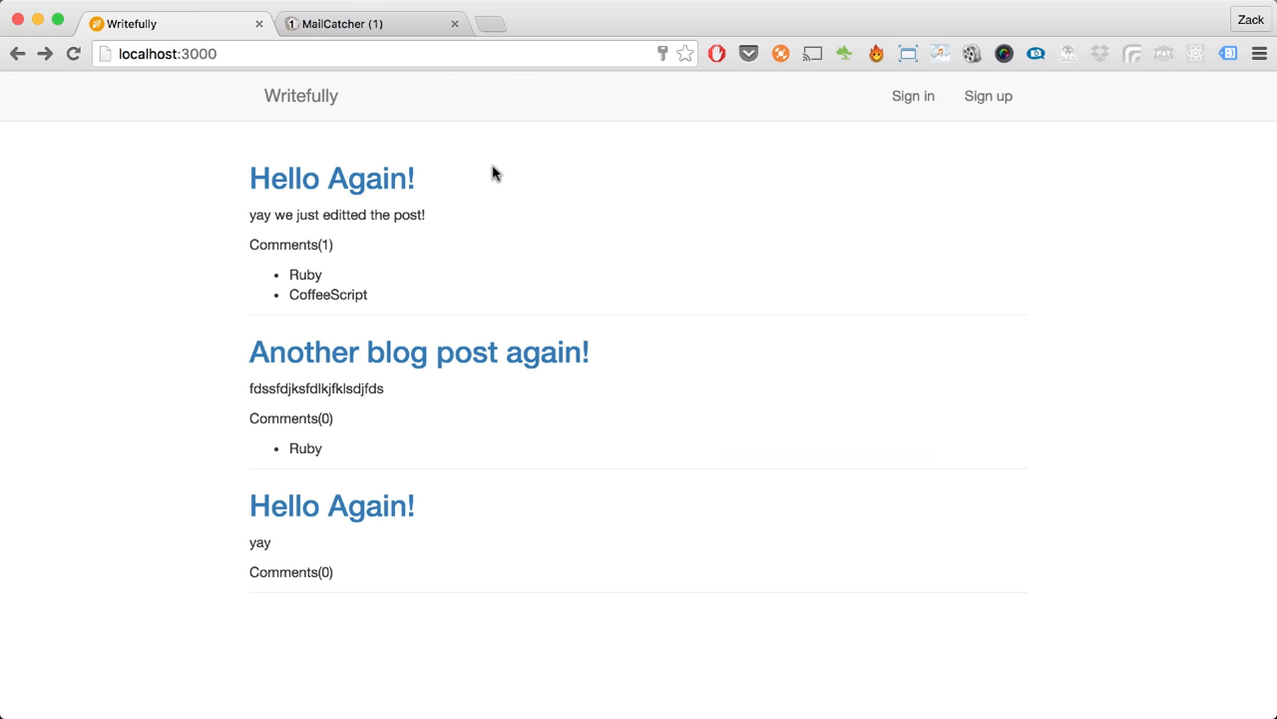
left_click(912, 96)
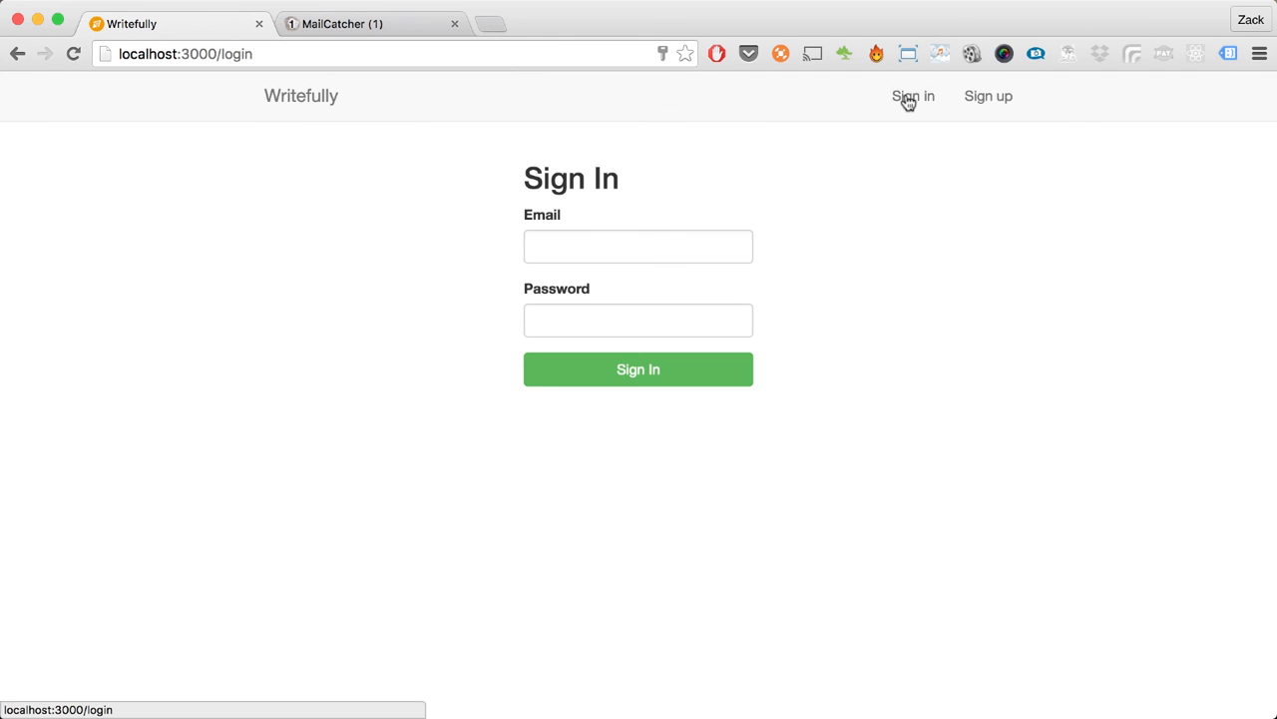
left_click(638, 247)
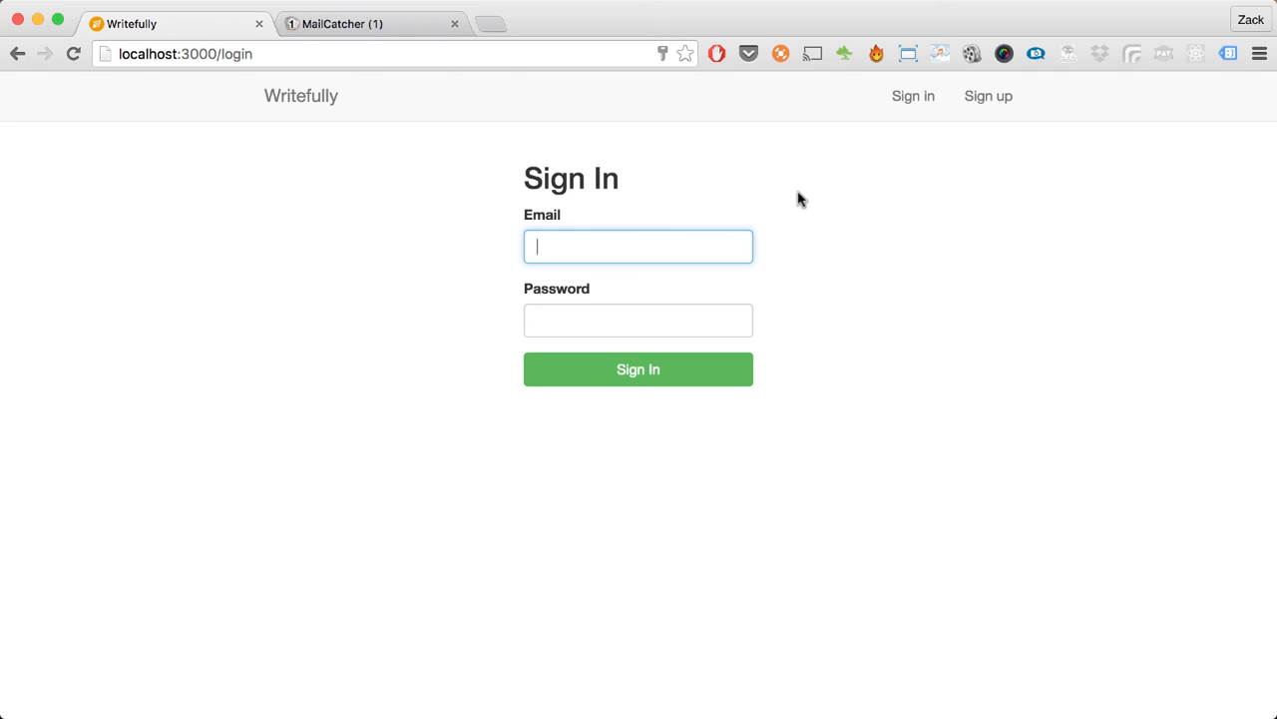
type("blahblah@blahlbah.com")
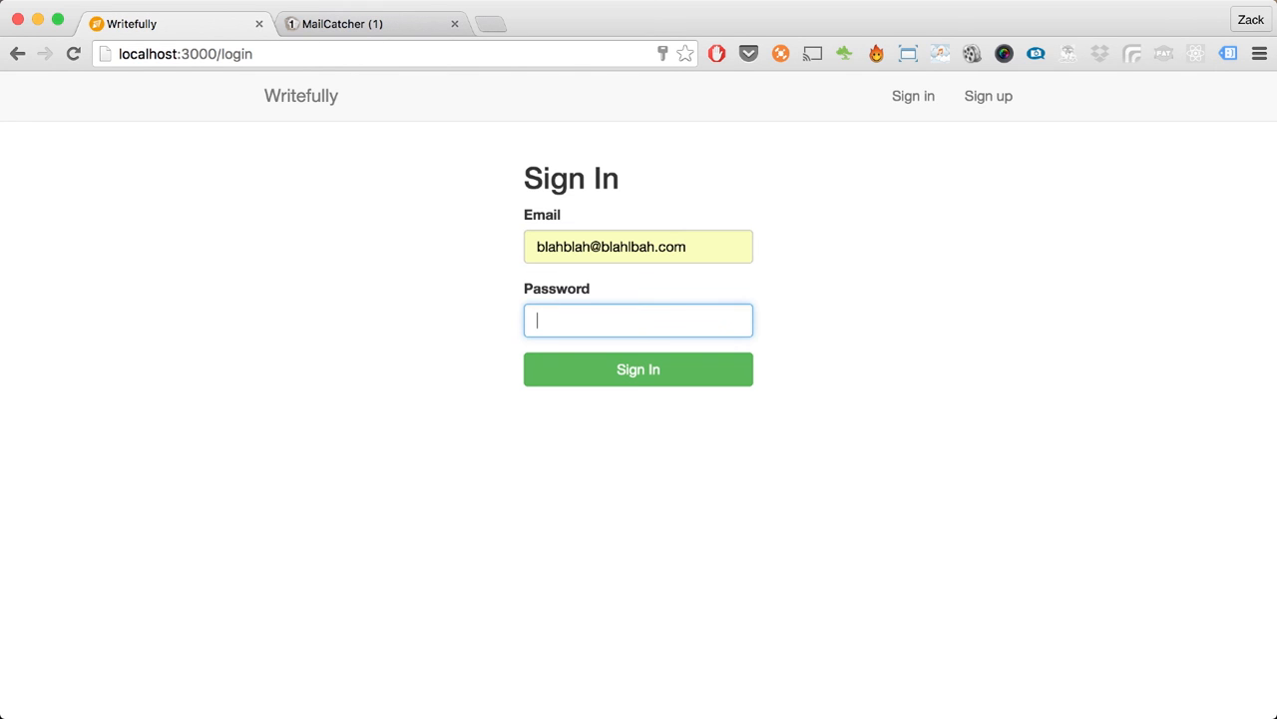
type("password")
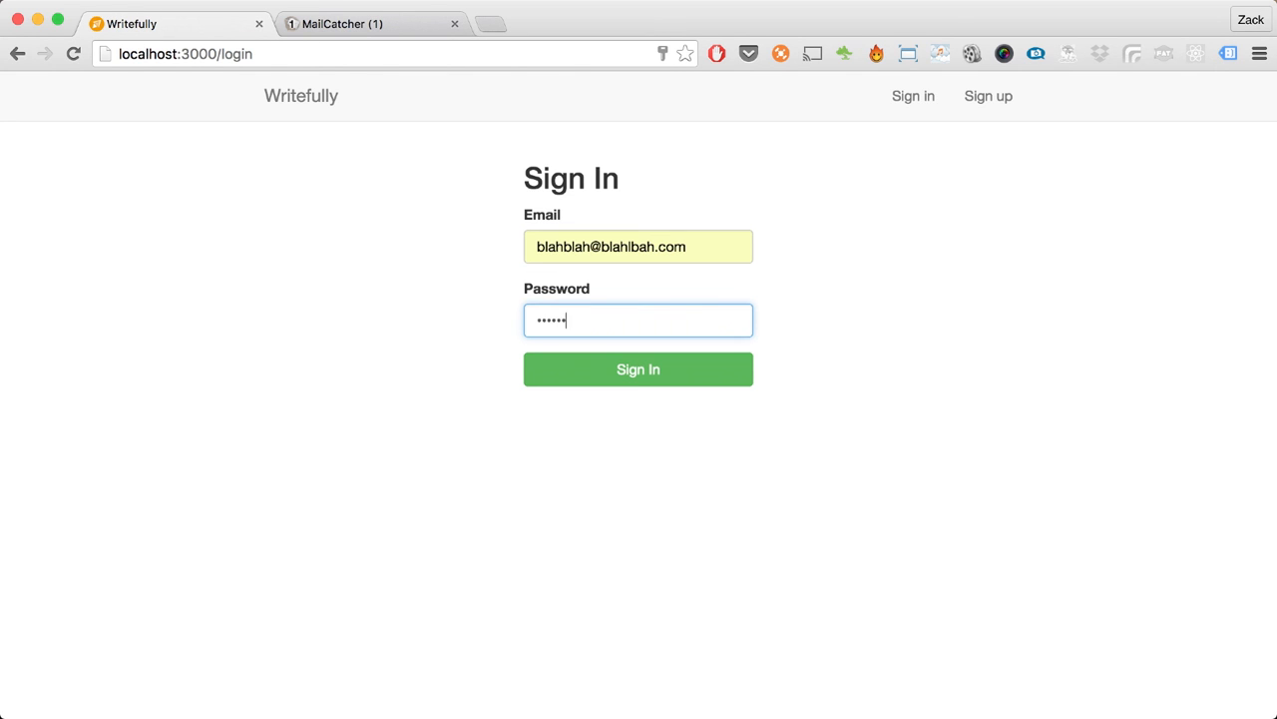
left_click(639, 367)
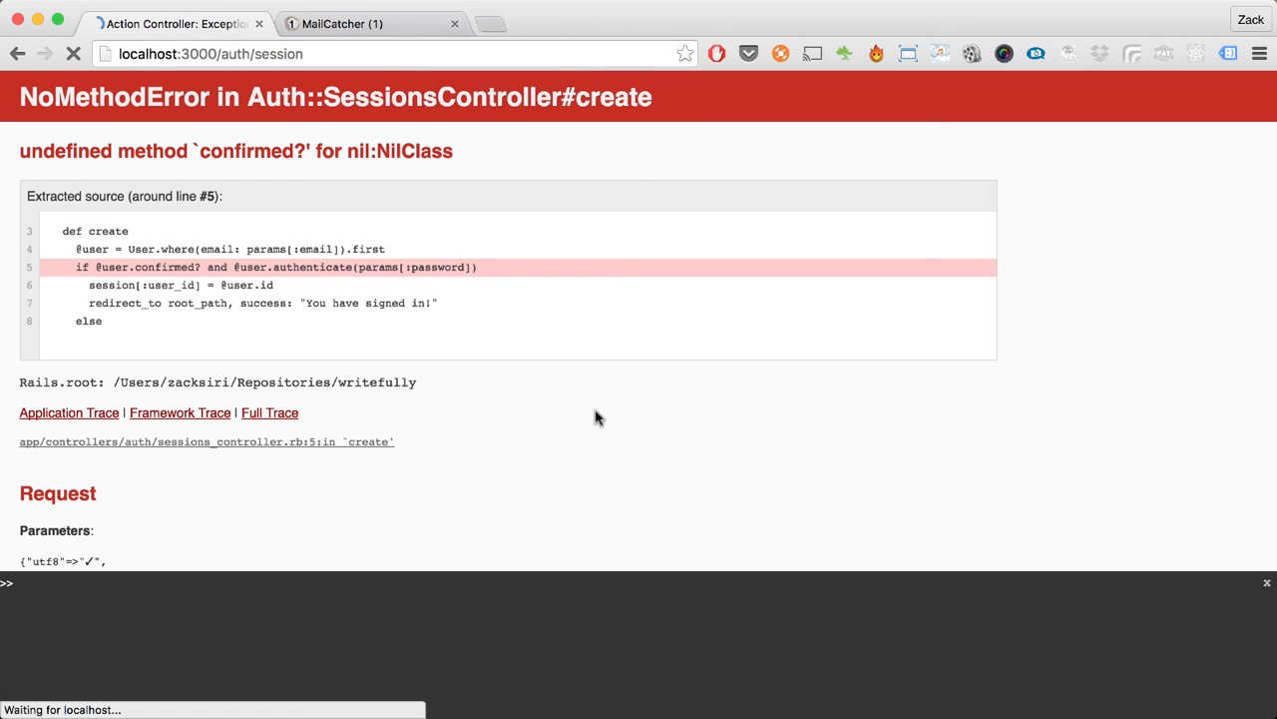